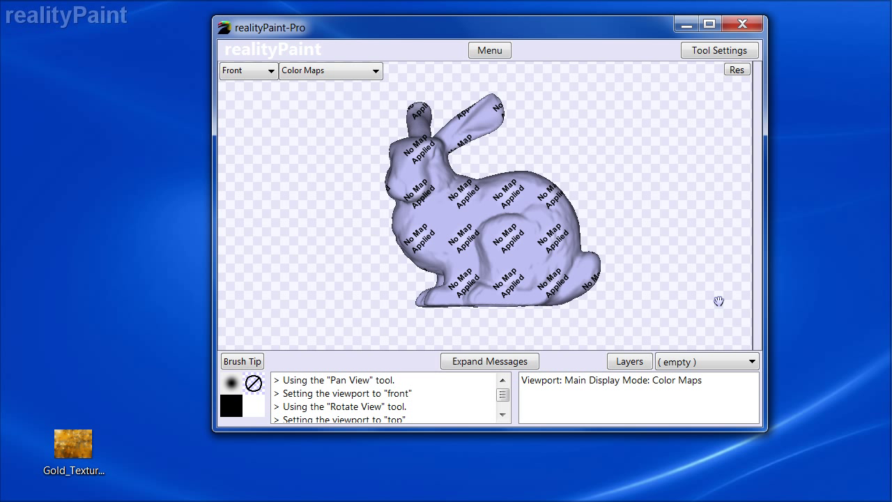
mouse_move(711, 304)
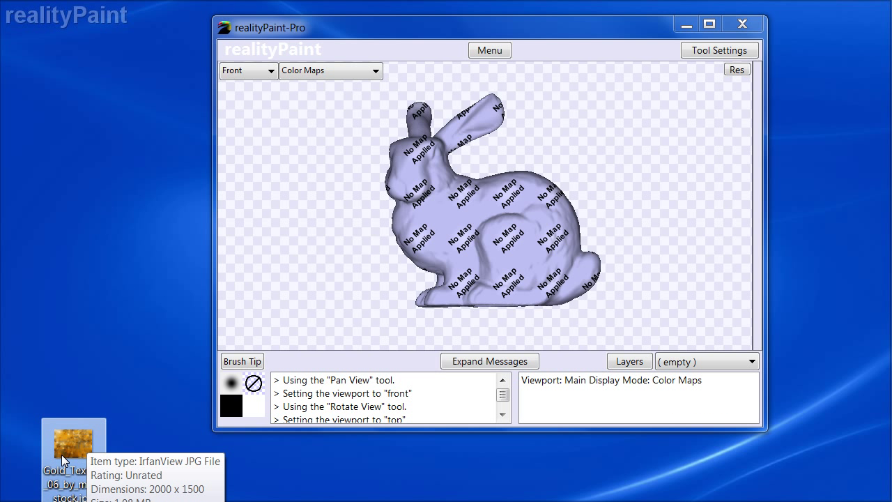
mouse_move(173, 403)
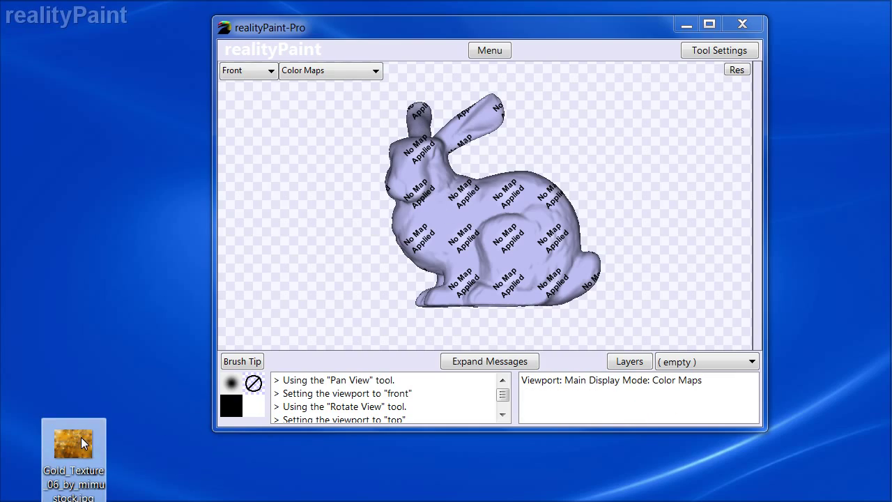
- Reach the Paint Setup Wizard through the Utility Tools list
double_click(72, 443)
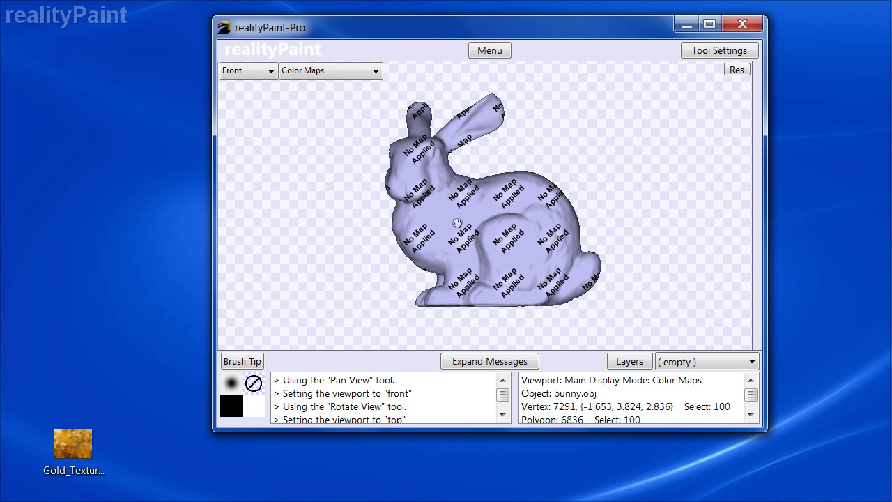
left_click(330, 70)
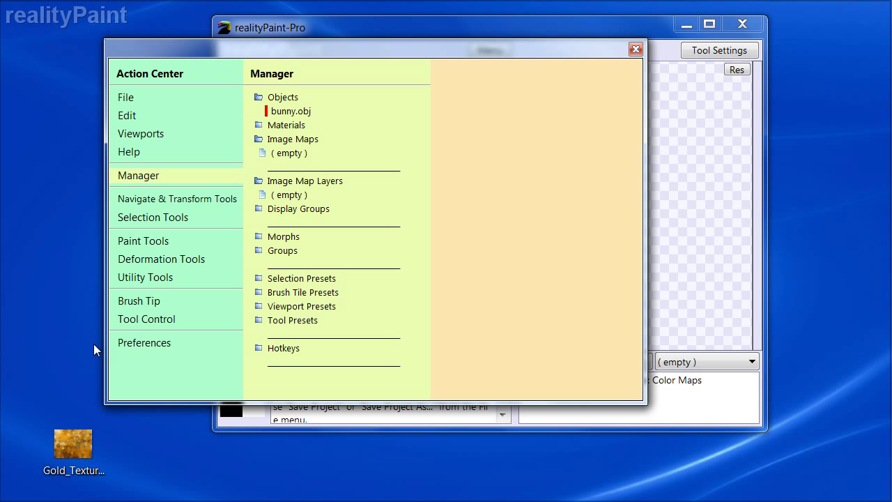
left_click(145, 276)
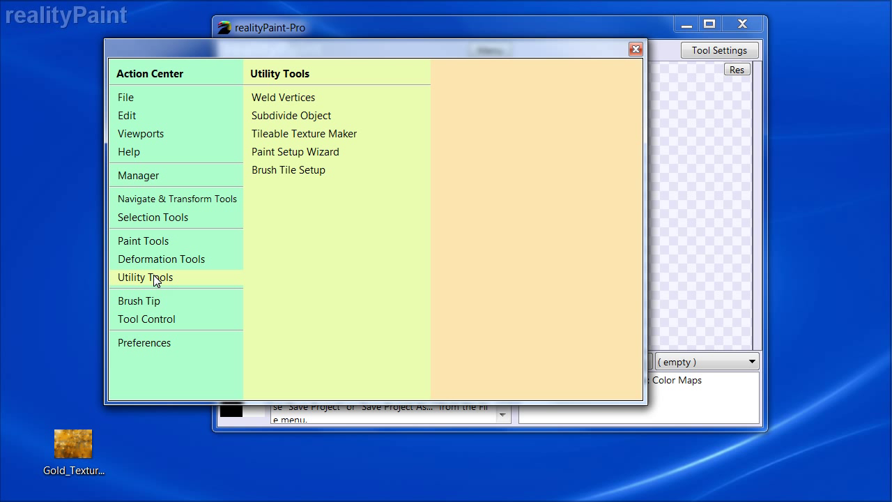
mouse_move(296, 150)
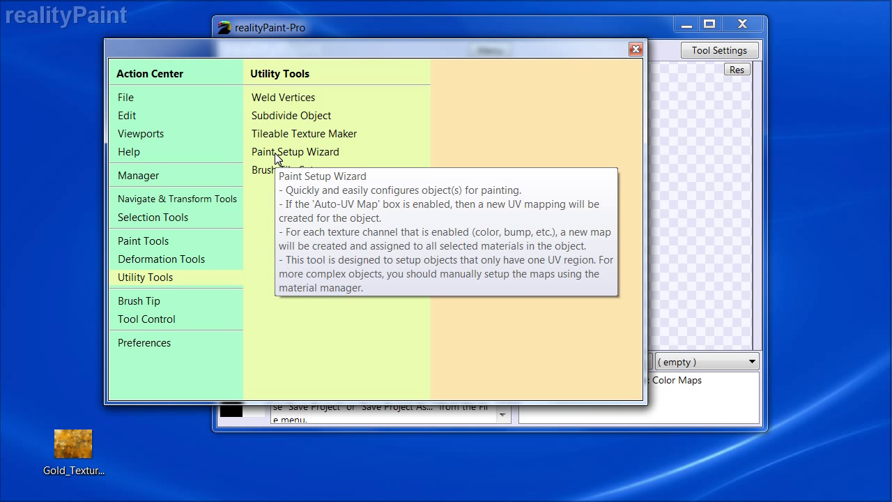
left_click(295, 150)
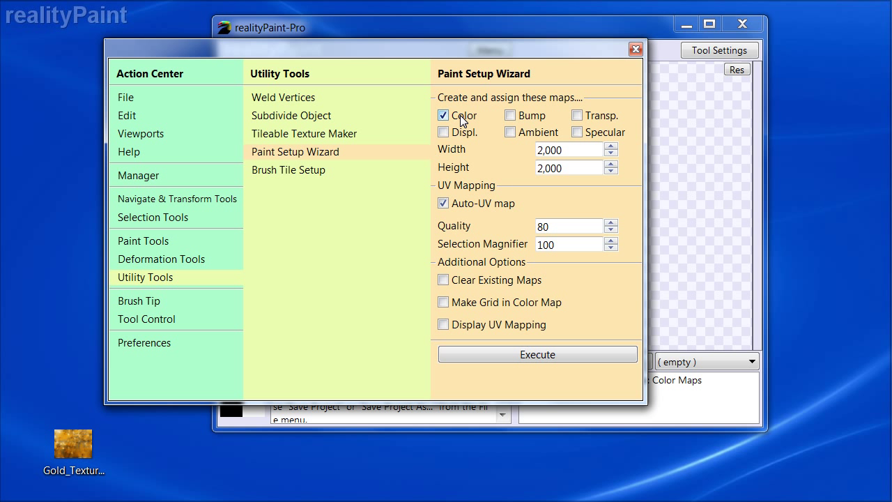
mouse_move(465, 180)
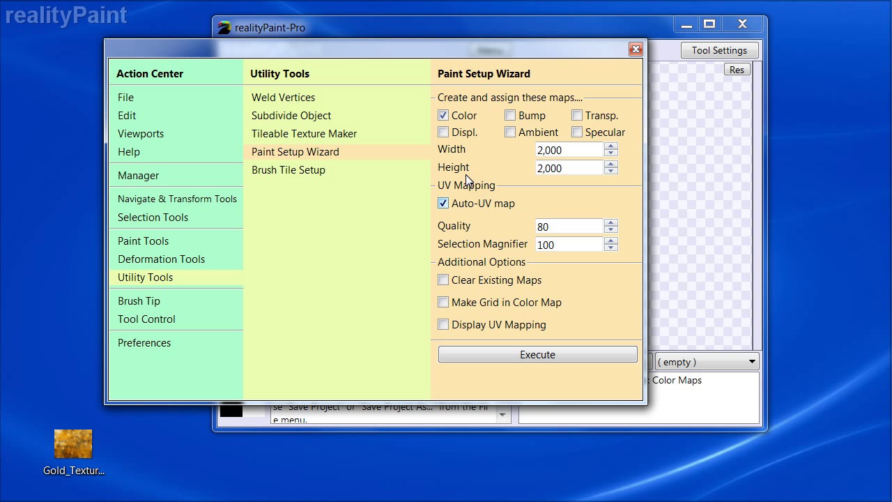
- Run the paint setup with a 2000×2000 colour map and auto UV mapping, confirming the warning
left_click(569, 151)
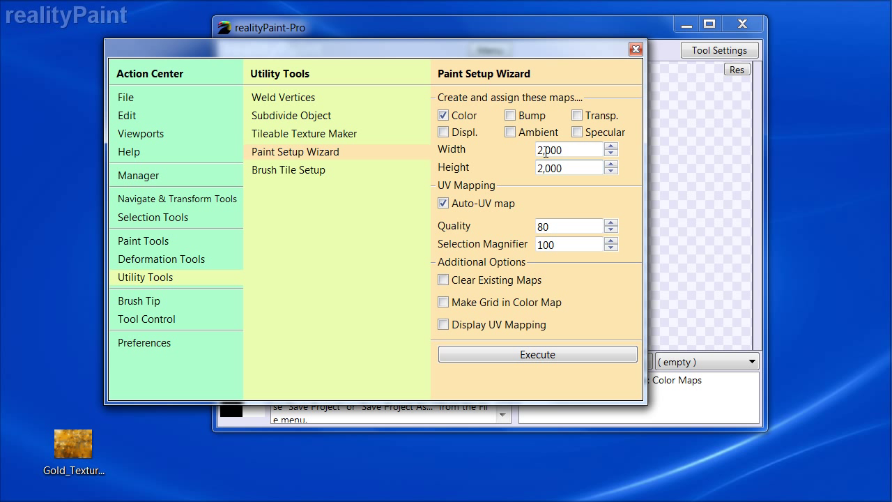
triple_click(566, 149)
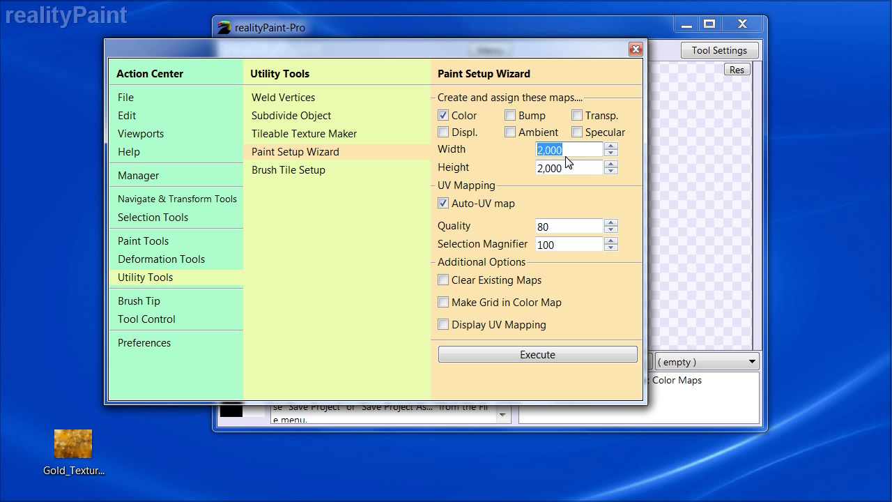
left_click(568, 168)
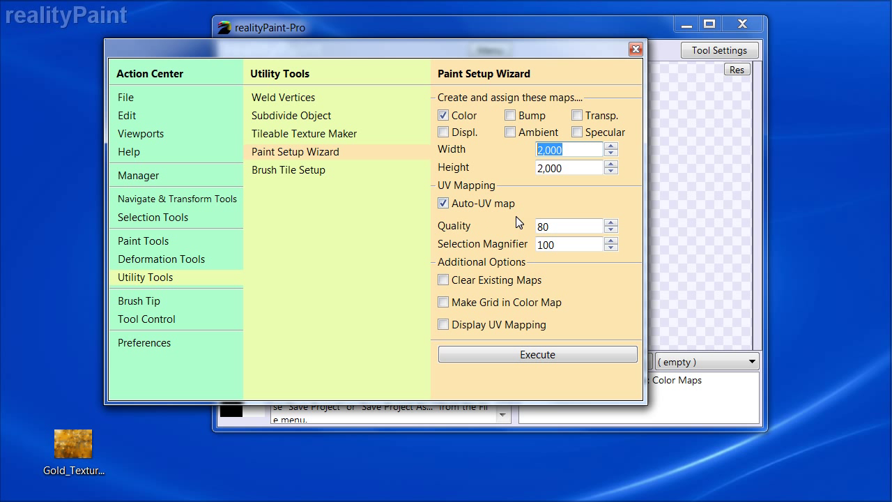
mouse_move(467, 218)
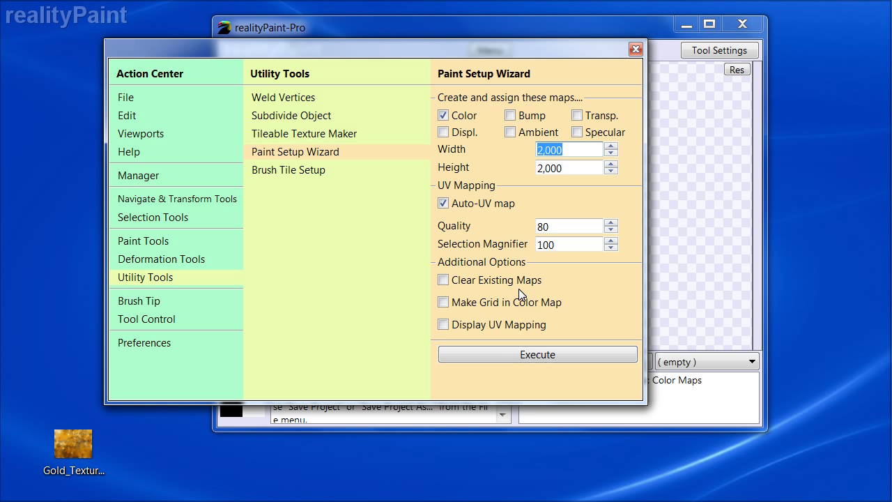
left_click(537, 354)
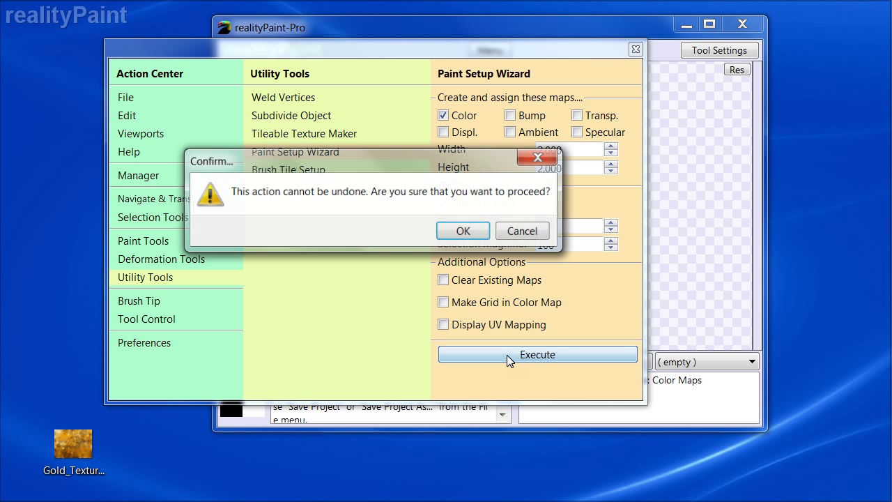
left_click(463, 231)
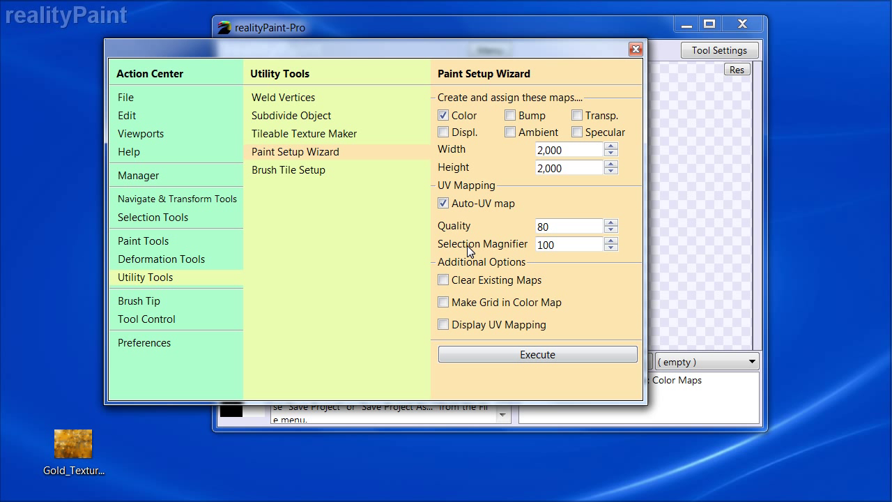
left_click(536, 354)
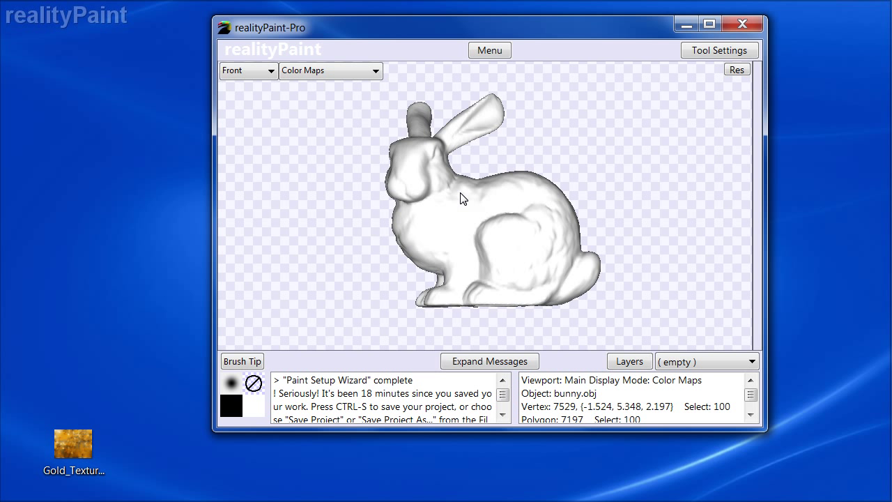
mouse_move(418, 220)
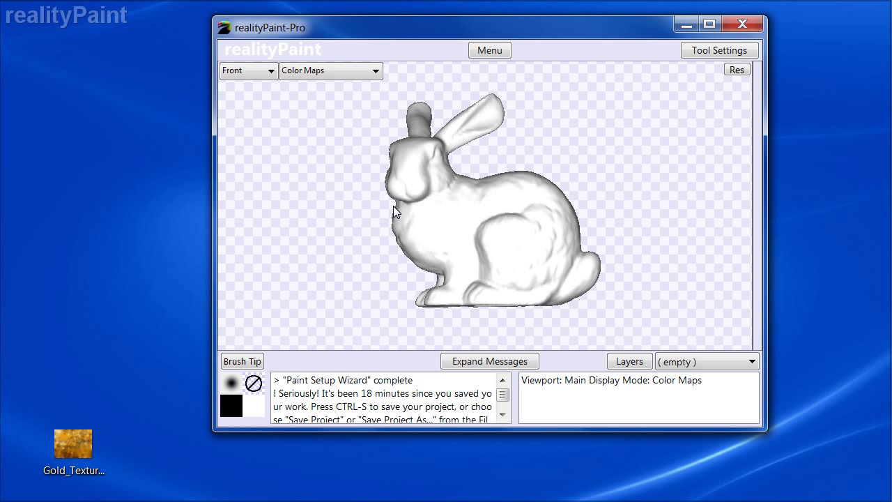
- Preview the bunny's generated UV layout in the wizard, then hide it again
left_click(489, 50)
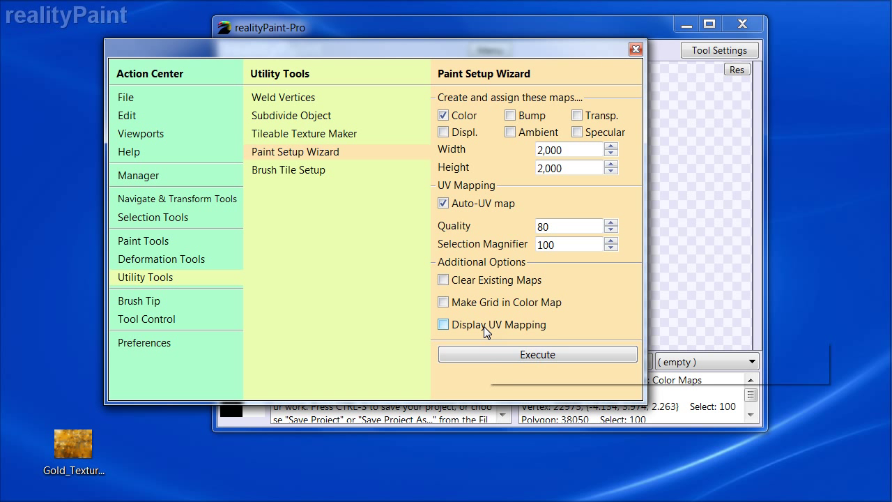
mouse_move(485, 332)
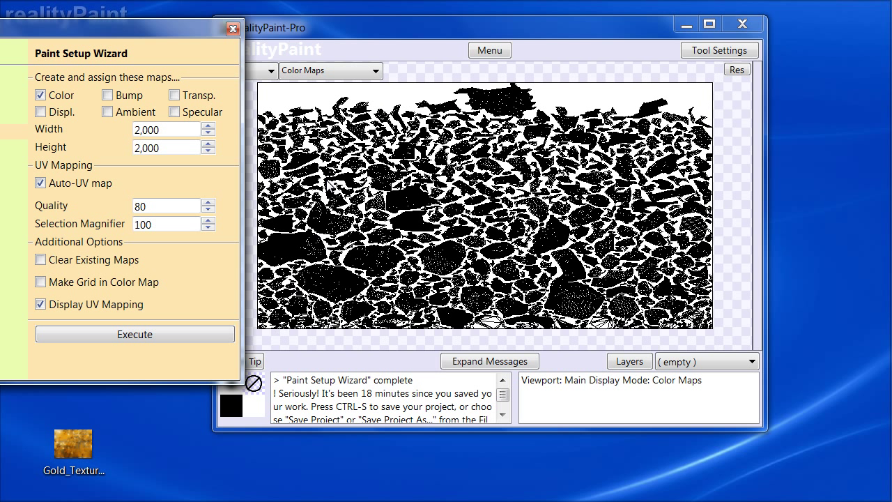
mouse_move(385, 150)
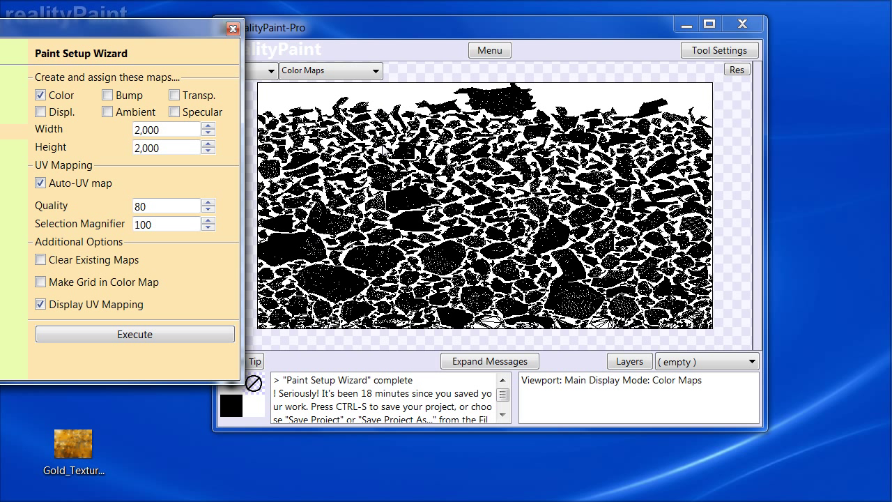
mouse_move(112, 304)
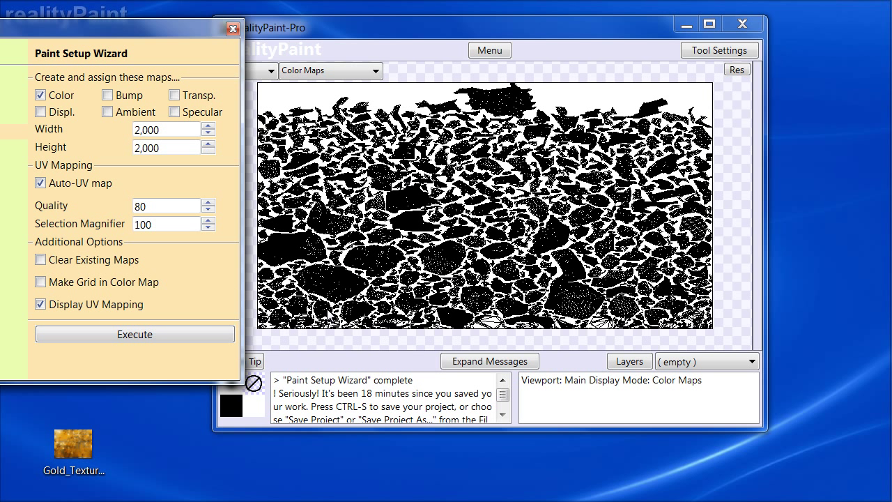
mouse_move(112, 309)
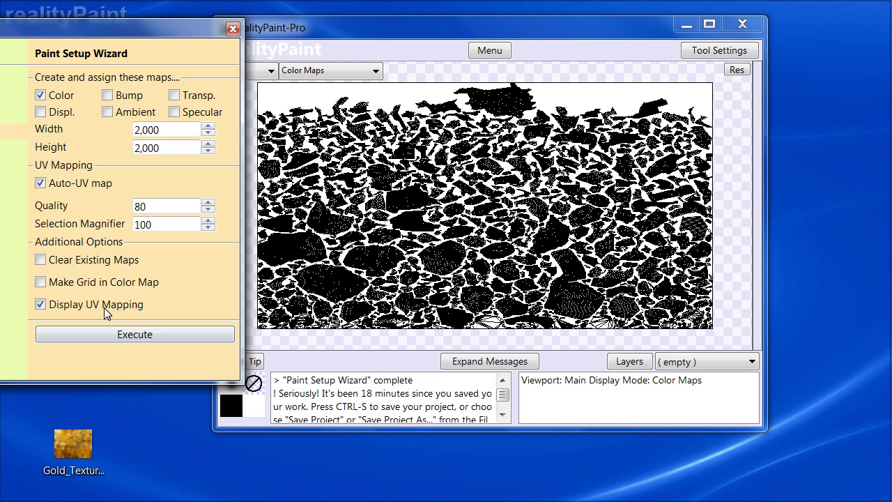
left_click(39, 304)
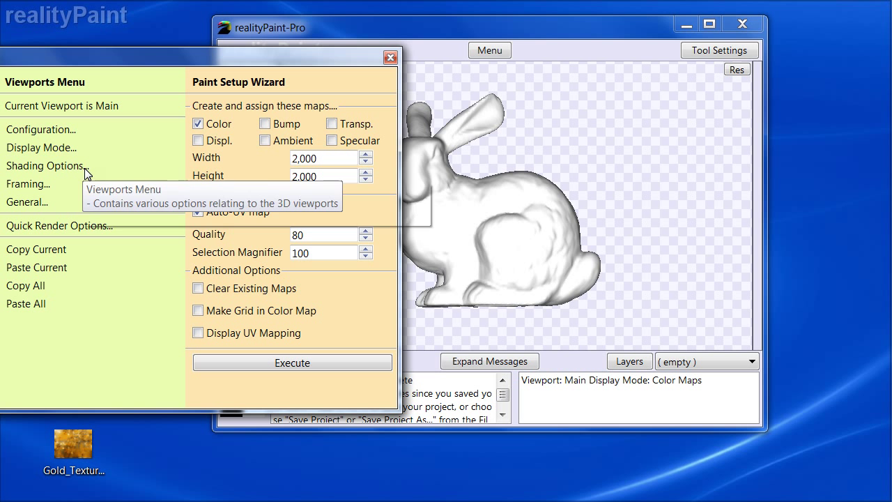
mouse_move(49, 161)
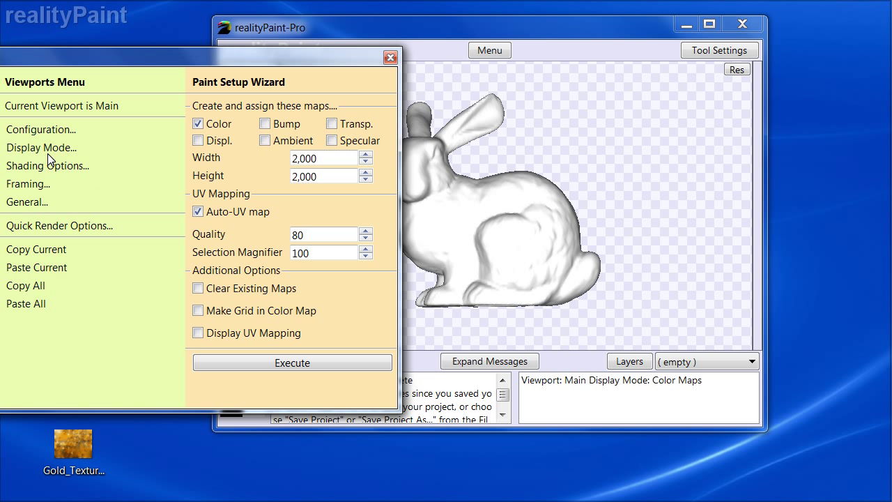
- Arm Resolution Visualizer in the viewport display modes for hotkey assignment and close the panel
left_click(42, 148)
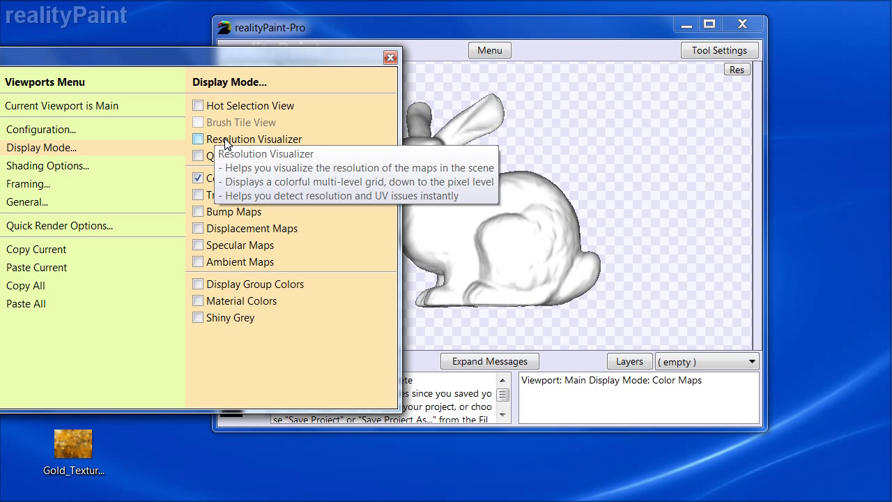
right_click(254, 139)
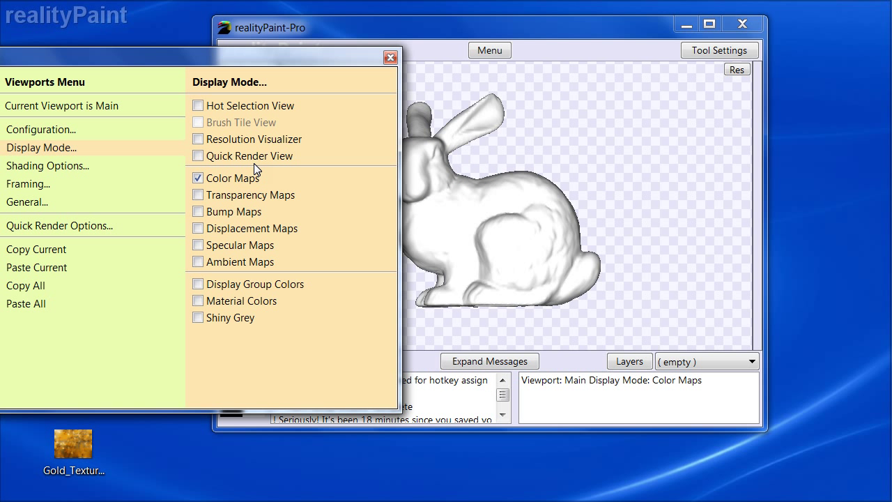
right_click(254, 139)
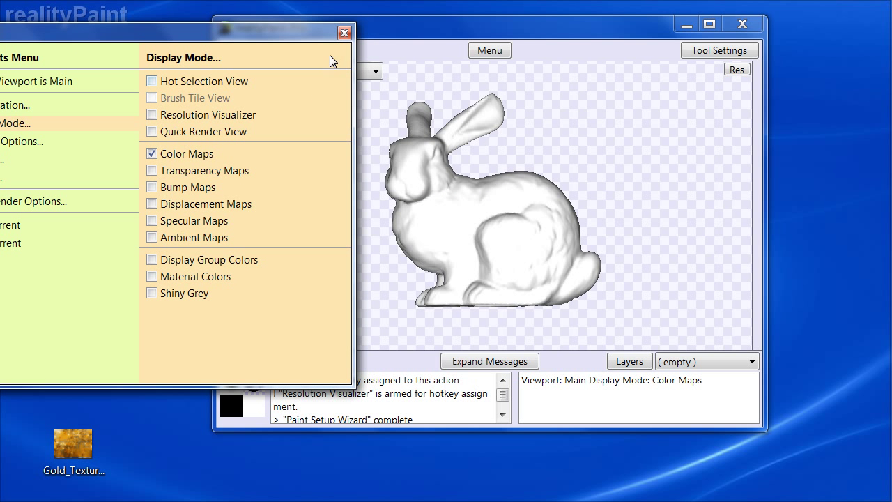
left_click(344, 33)
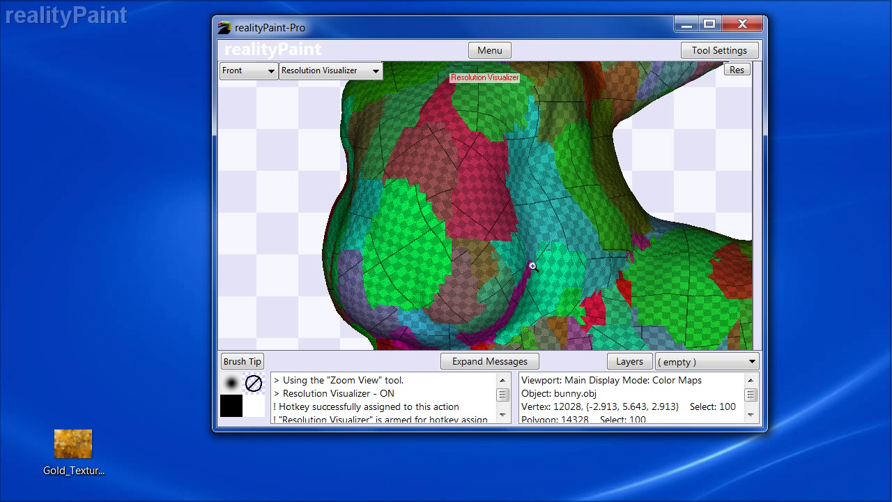
- Inspect the resolution overlay up close, then show the whole bunny from the front in Color Maps mode
left_click(489, 50)
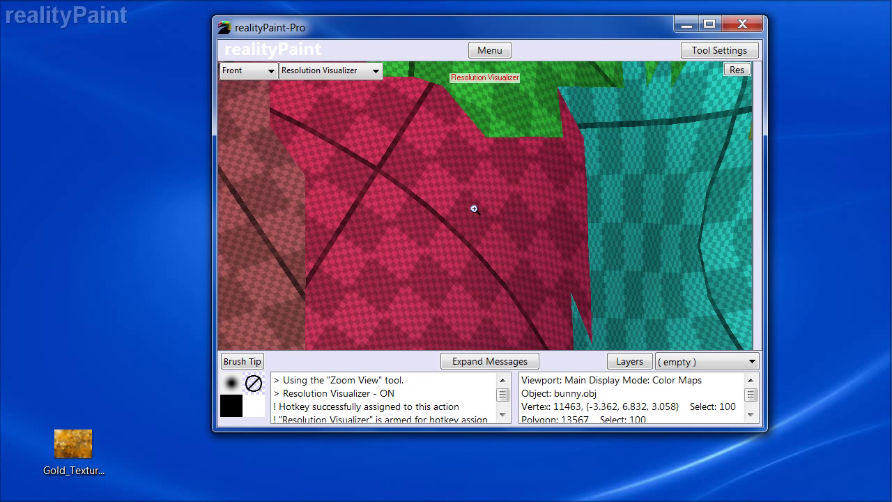
mouse_move(469, 218)
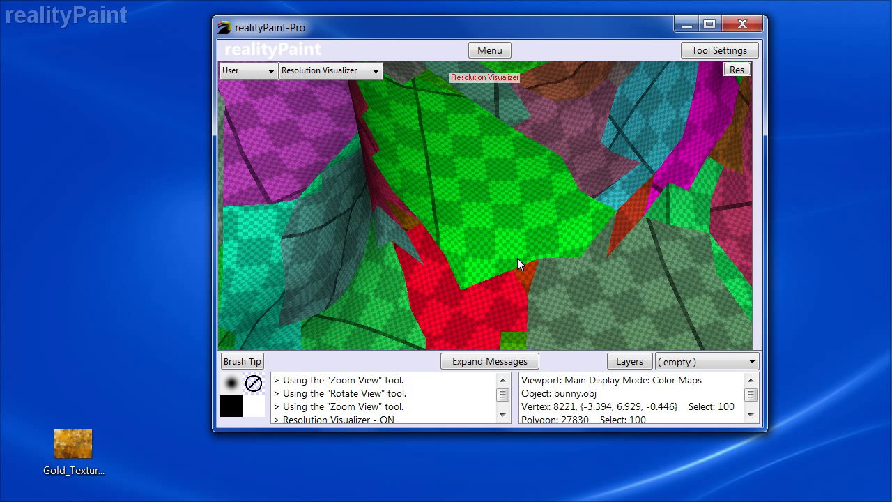
mouse_move(479, 235)
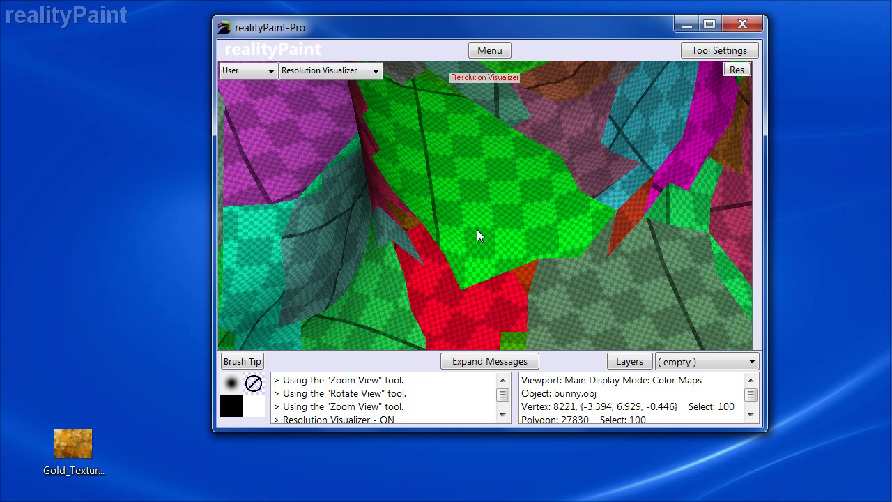
mouse_move(474, 187)
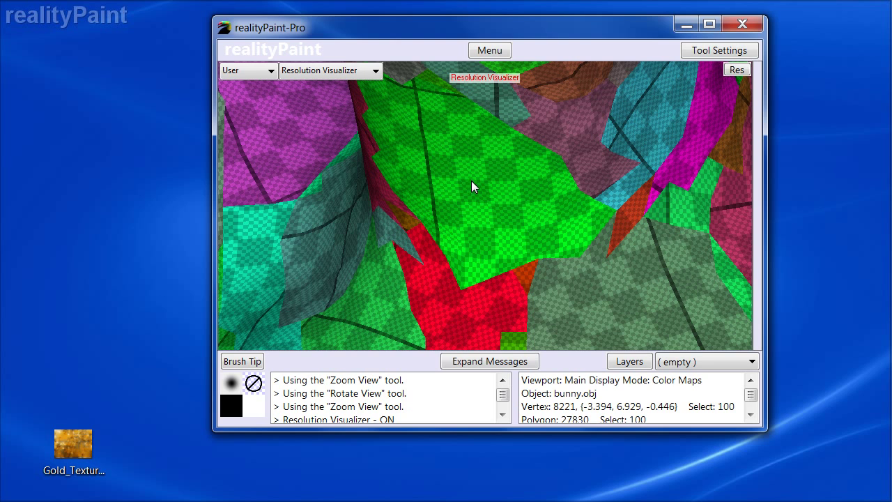
mouse_move(485, 209)
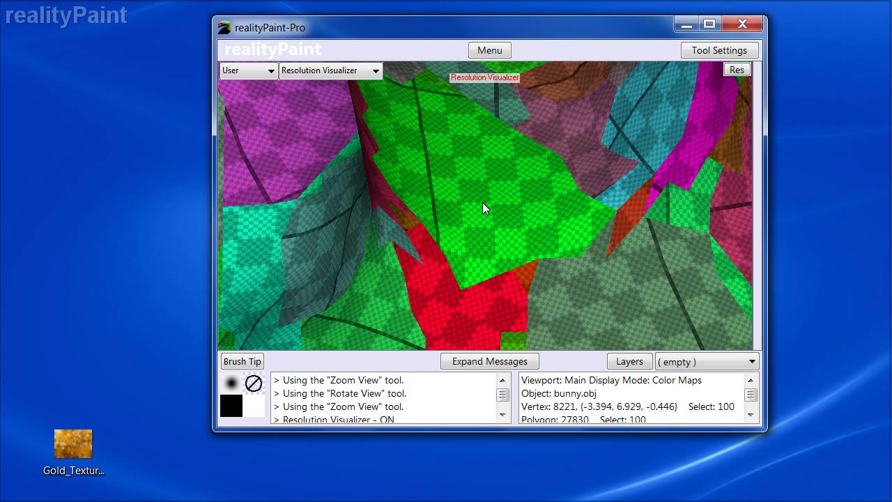
left_click(482, 210)
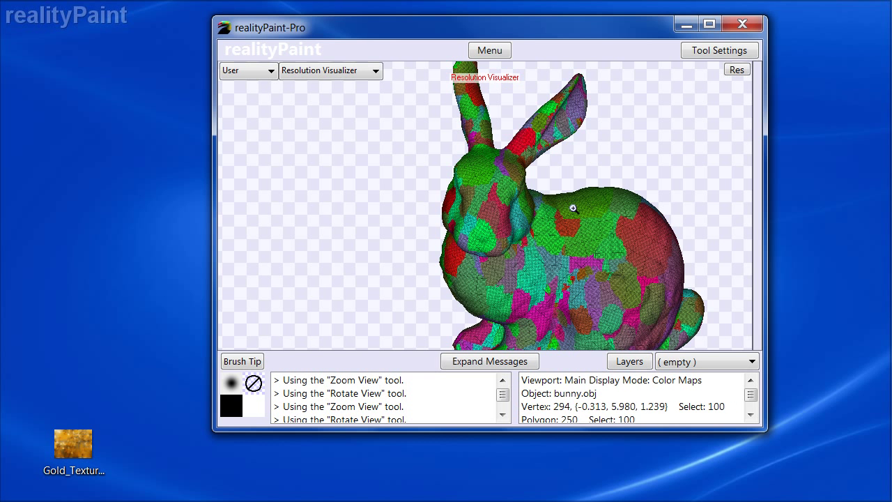
left_click(248, 70)
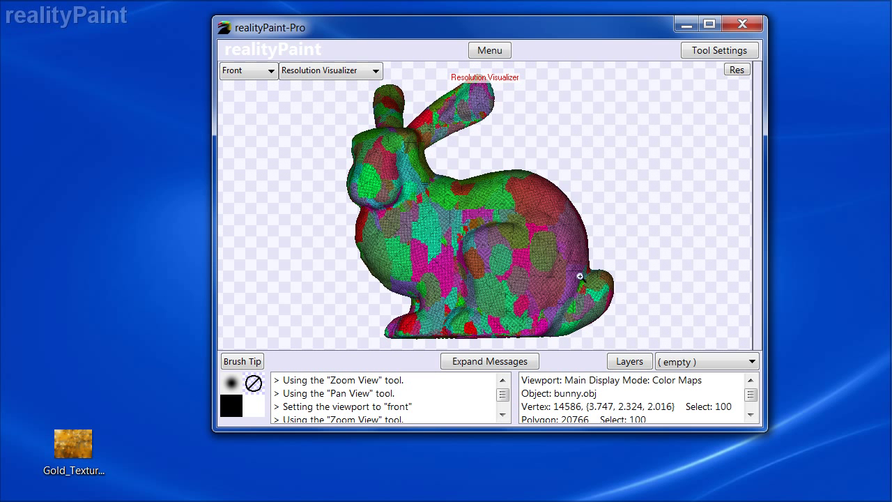
left_click(330, 70)
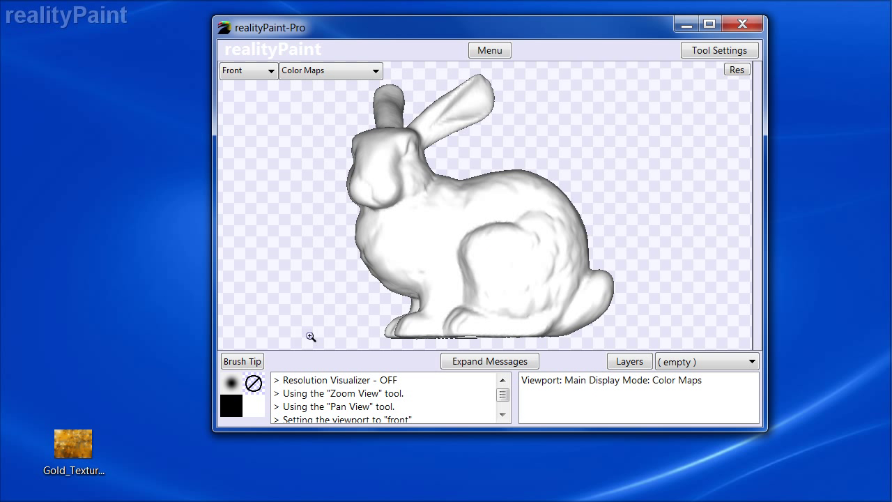
- Load Gold_Texture into the brush tip colour swatch and bring up the Paint Brush settings
left_click(72, 443)
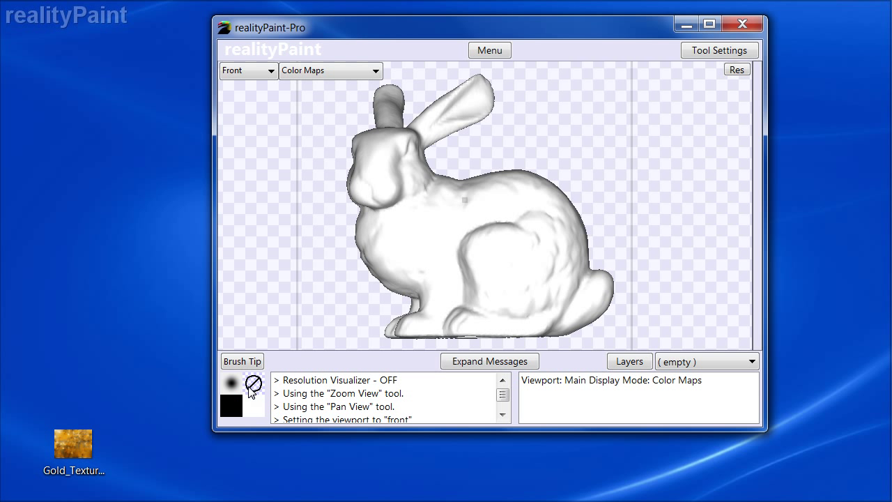
left_click(253, 385)
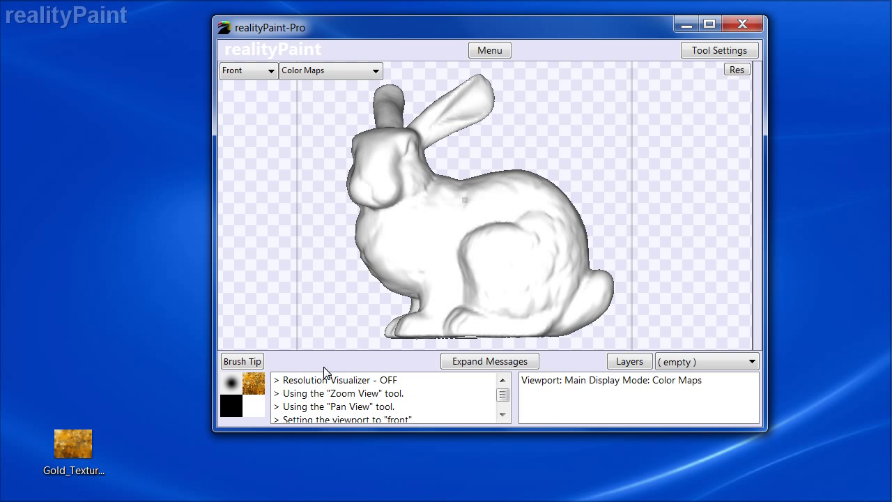
left_click(499, 279)
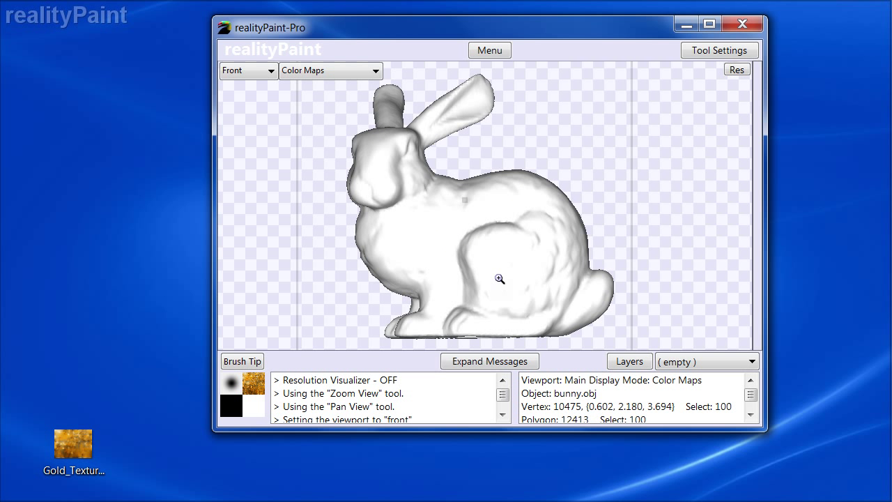
mouse_move(243, 361)
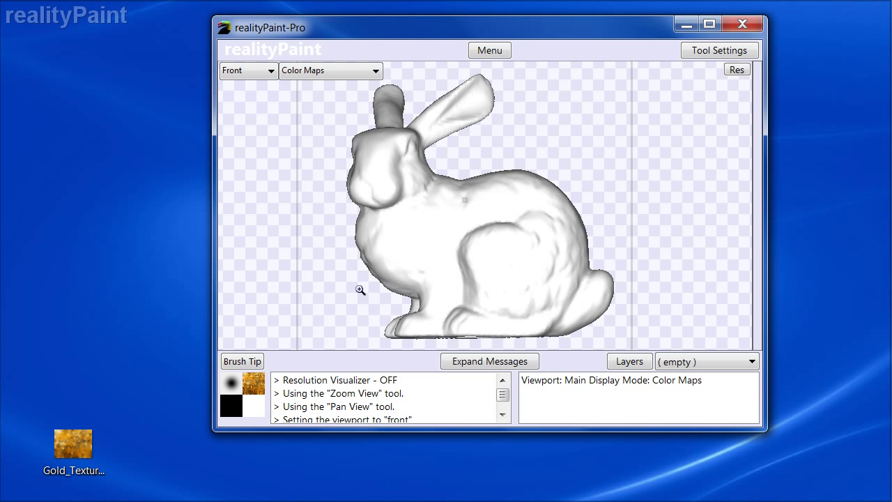
left_click(489, 51)
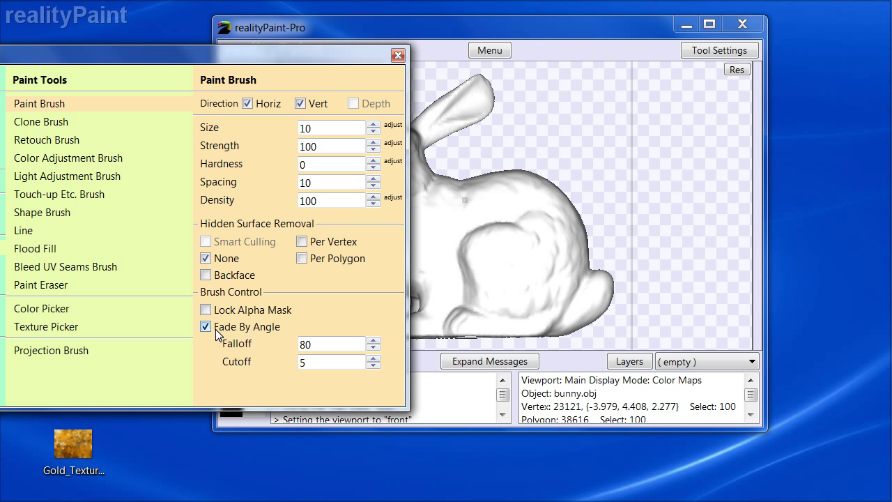
- Switch off Fade By Angle under Brush Control
left_click(206, 326)
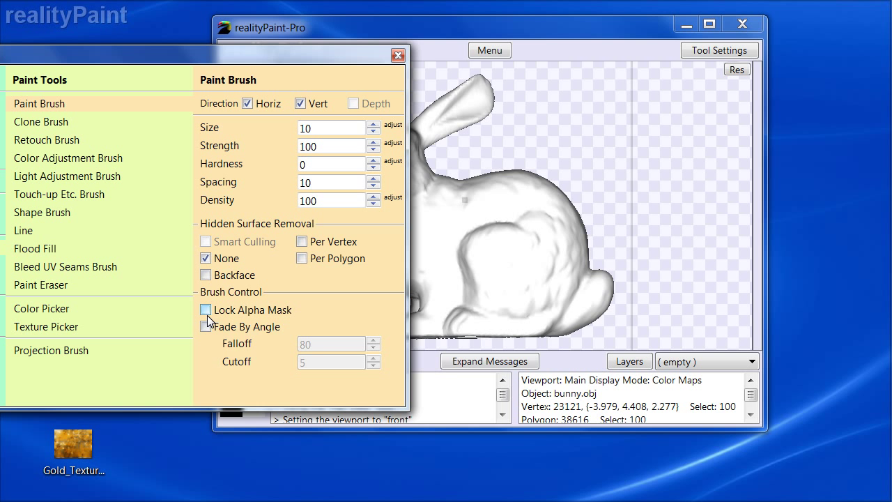
mouse_move(282, 326)
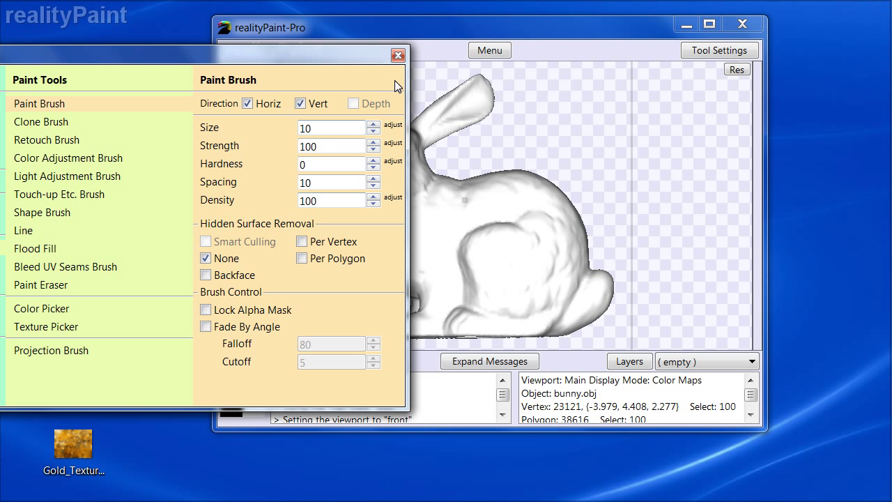
mouse_move(234, 139)
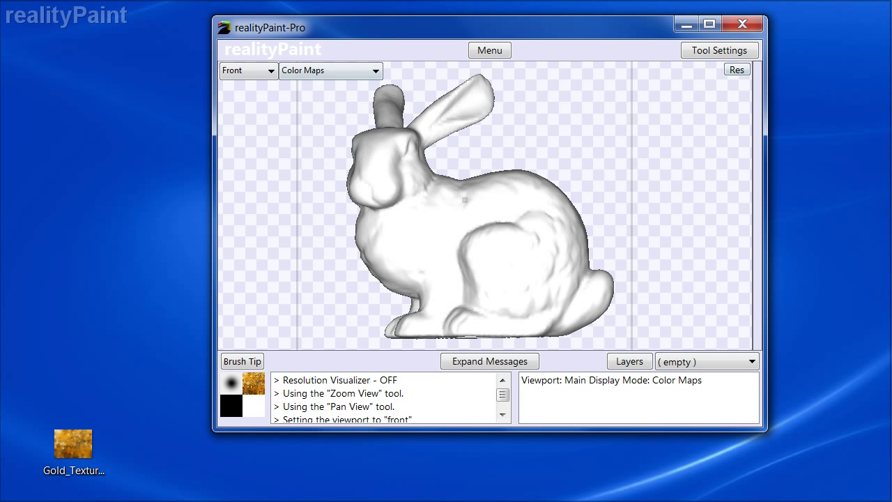
mouse_move(276, 388)
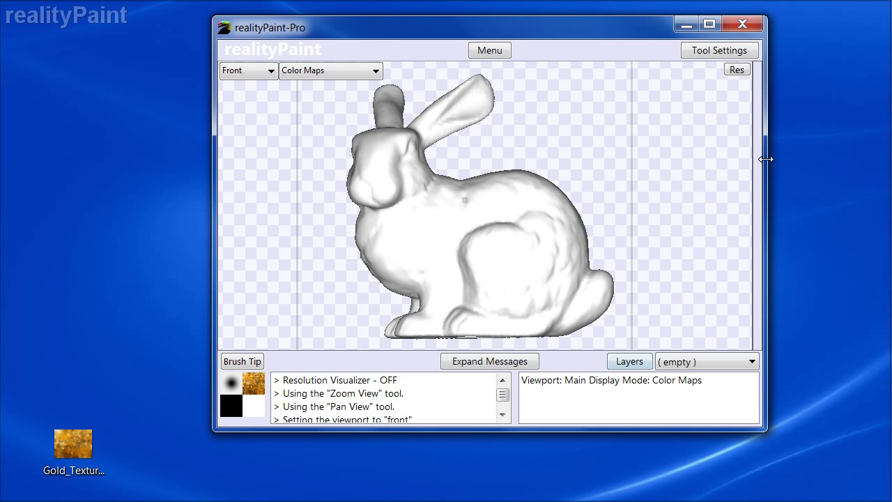
- Set the brush tile to a fixed-plane projection with viewport auto-align off and rotate the bunny beneath it
left_click(387, 208)
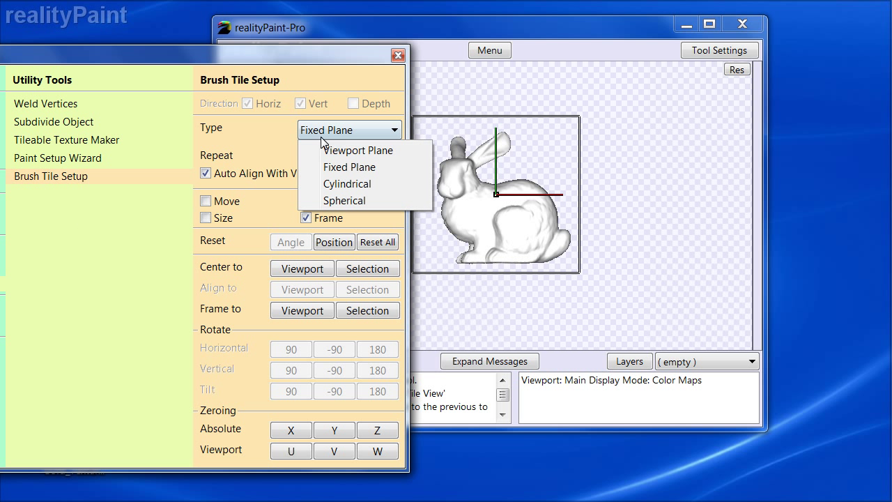
left_click(348, 167)
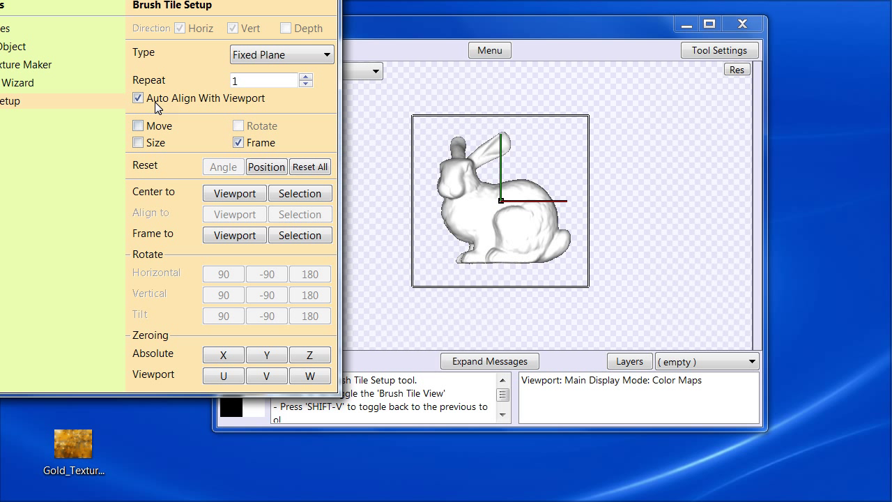
left_click(137, 97)
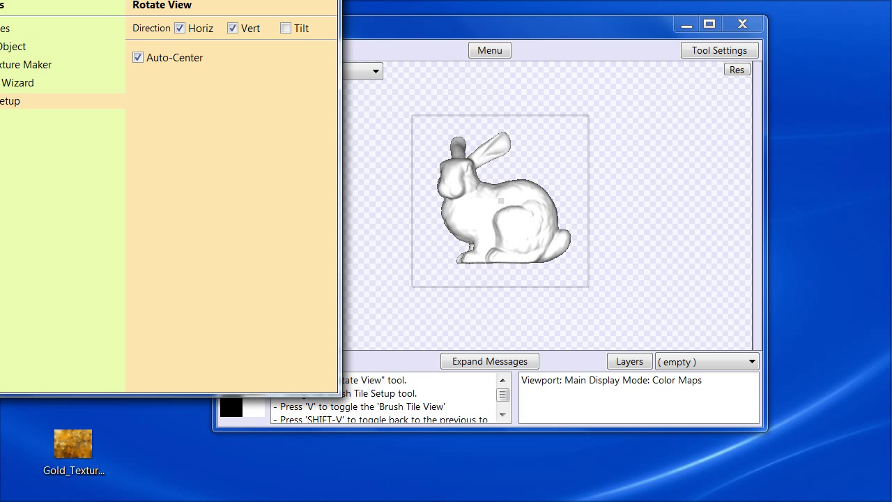
left_click_drag(500, 198, 542, 234)
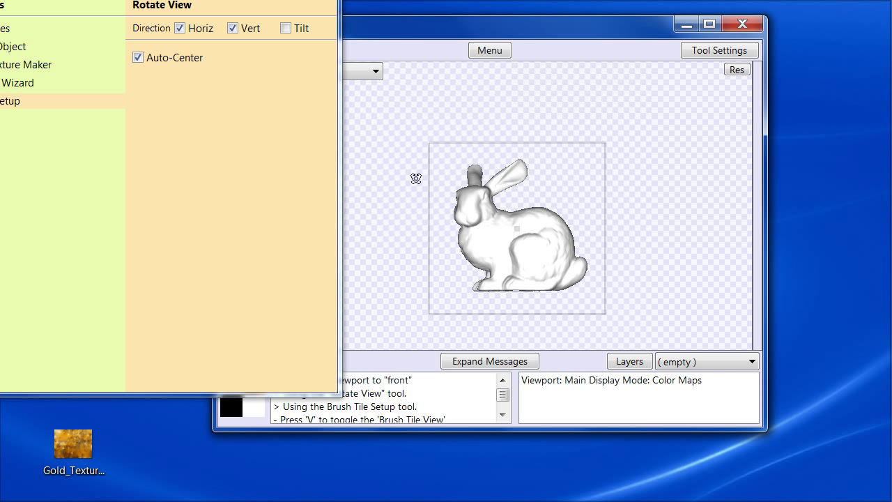
mouse_move(407, 167)
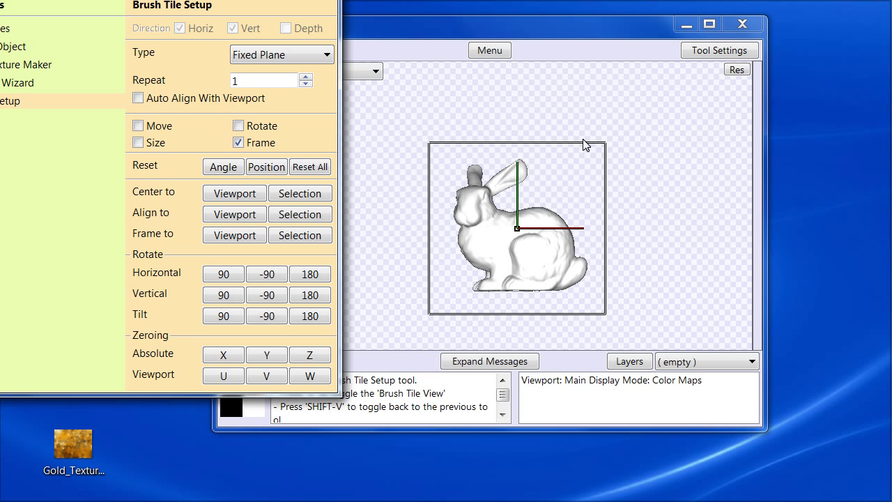
left_click(138, 142)
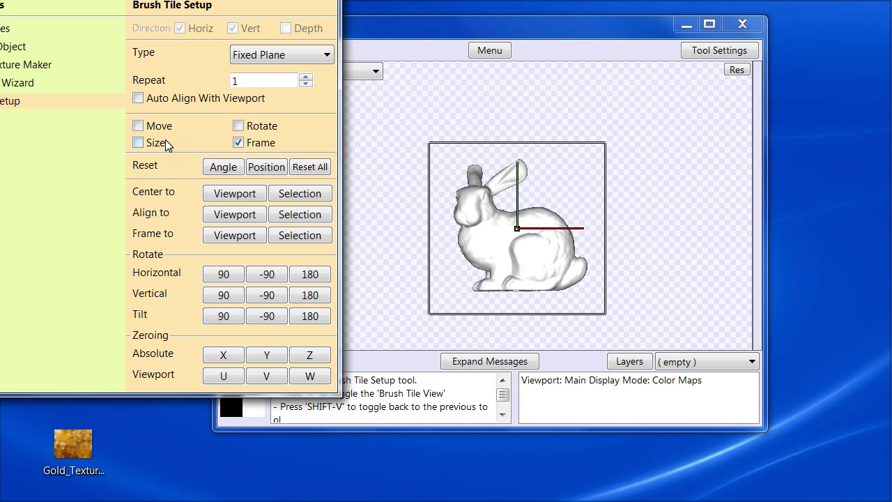
left_click(138, 97)
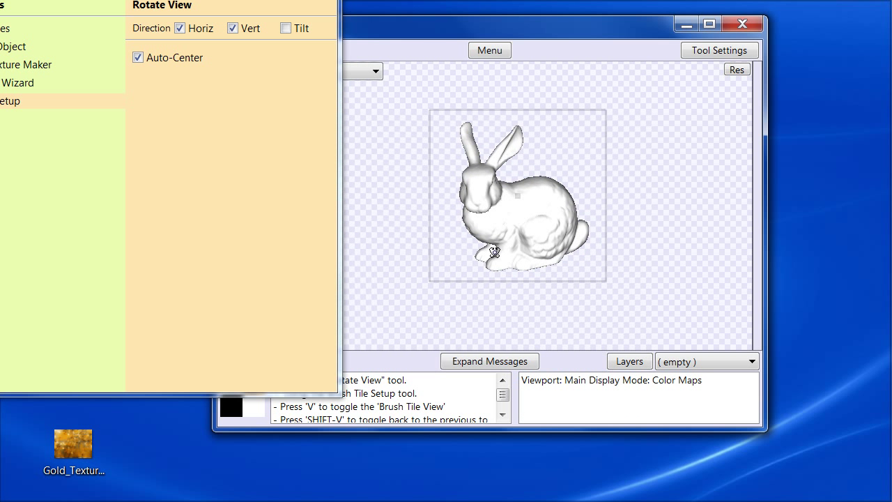
mouse_move(622, 164)
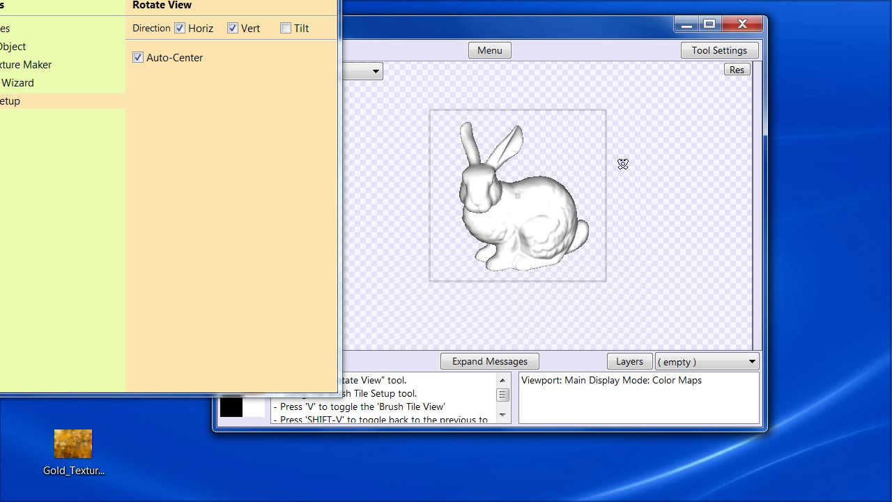
mouse_move(457, 252)
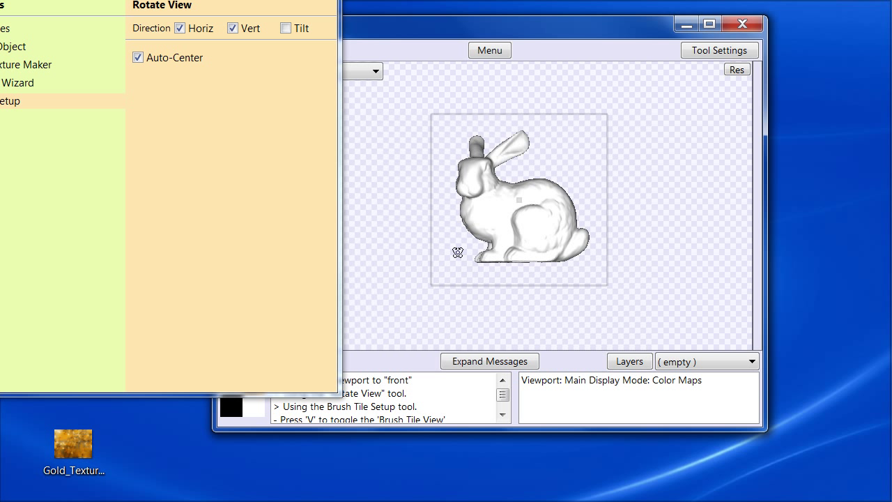
mouse_move(481, 65)
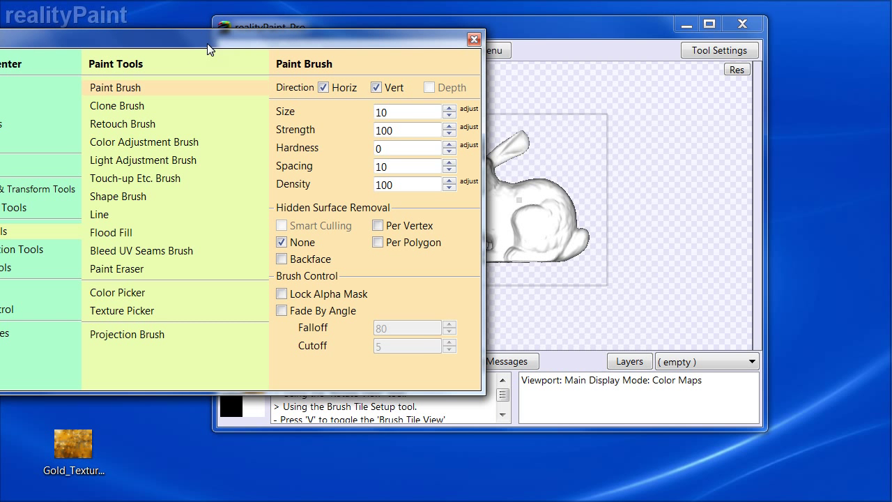
- Paint gold over the bunny's body from the front, check it from the left, and zoom in on the front view
left_click(474, 39)
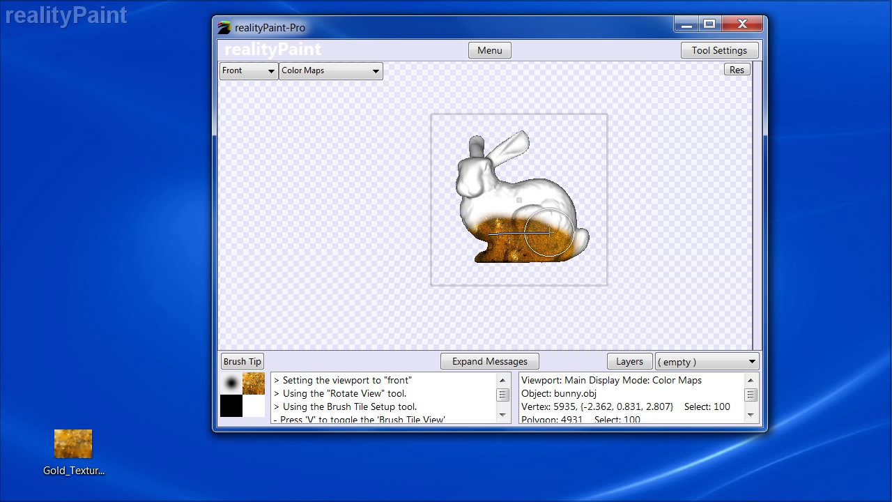
left_click_drag(541, 230, 495, 153)
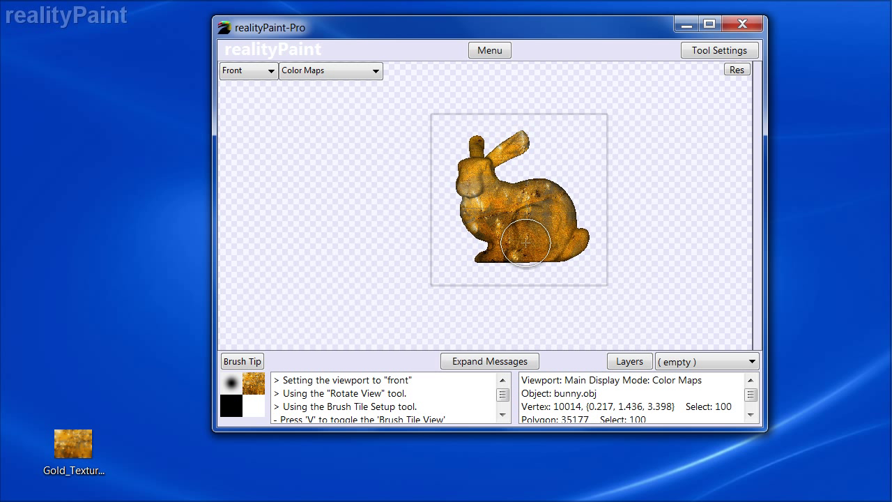
left_click(248, 69)
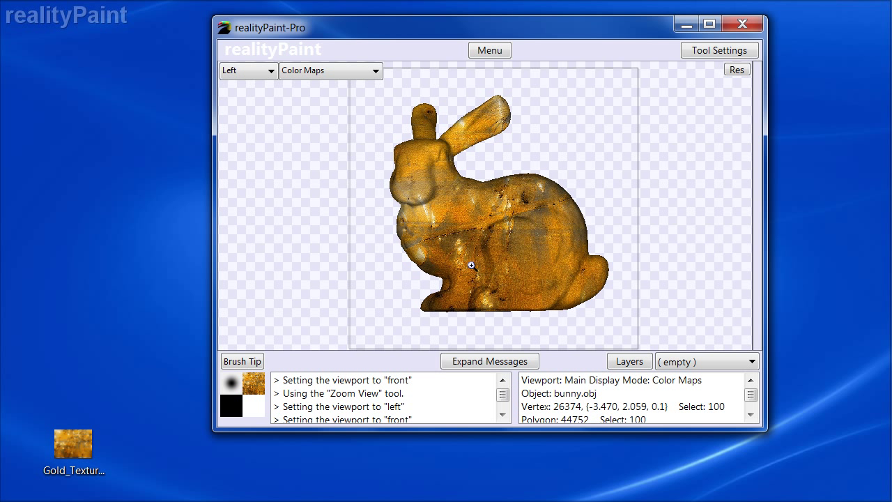
left_click(248, 70)
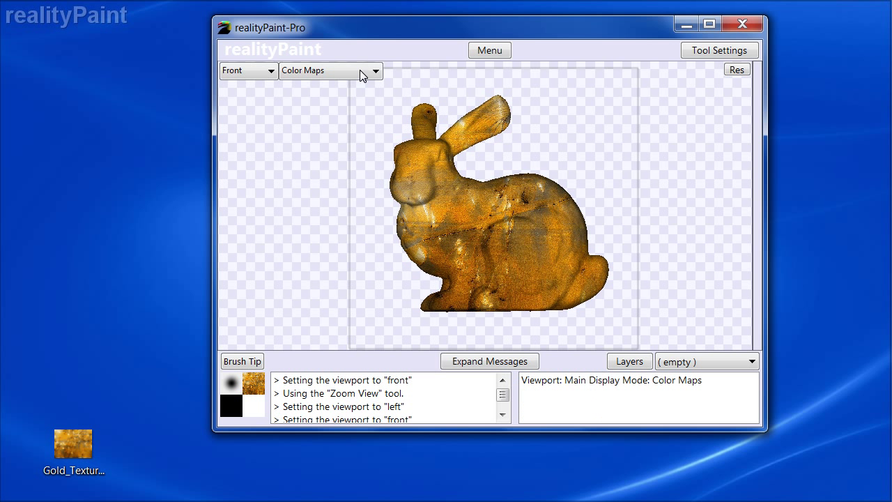
mouse_move(340, 321)
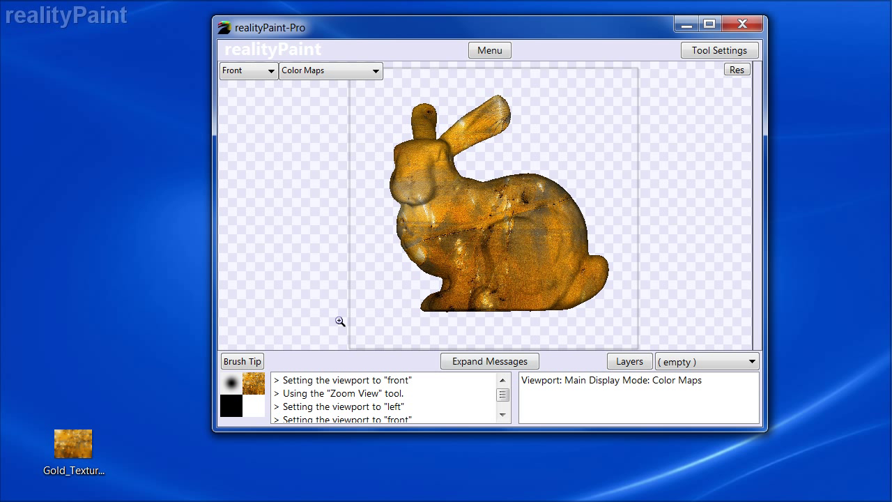
mouse_move(343, 195)
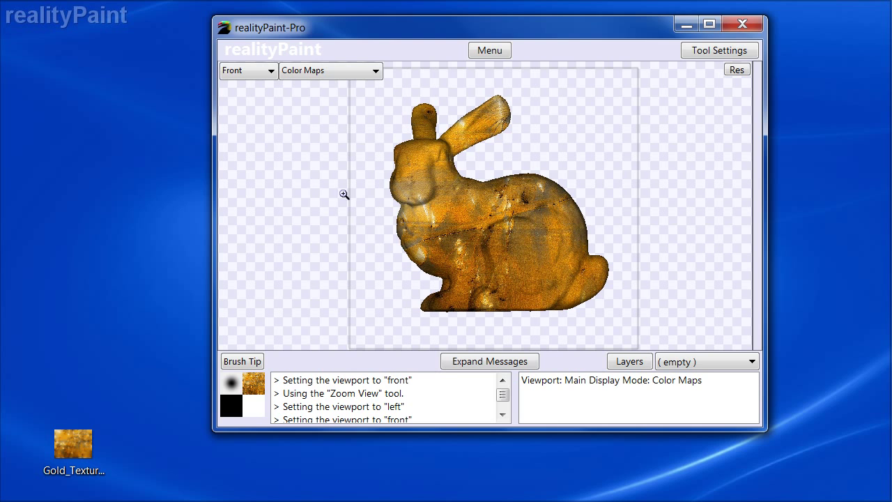
left_click(449, 199)
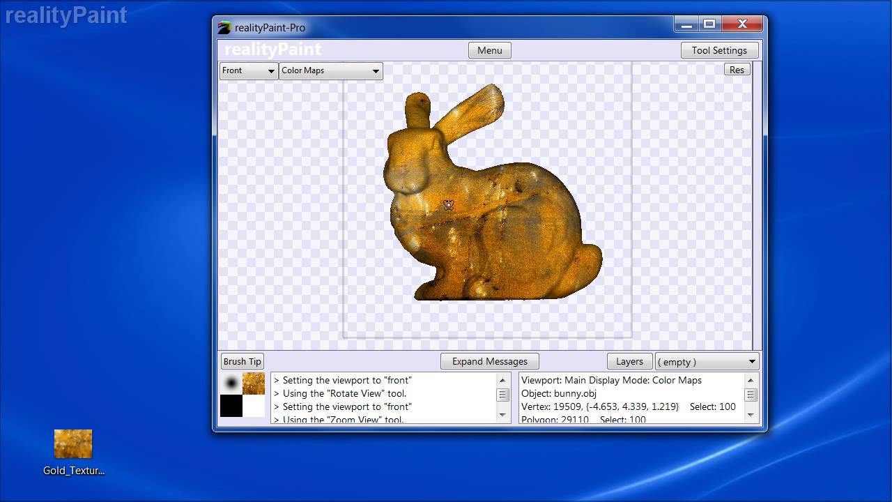
- Switch Fade By Angle back on in the Paint Brush settings and return to painting
left_click(248, 69)
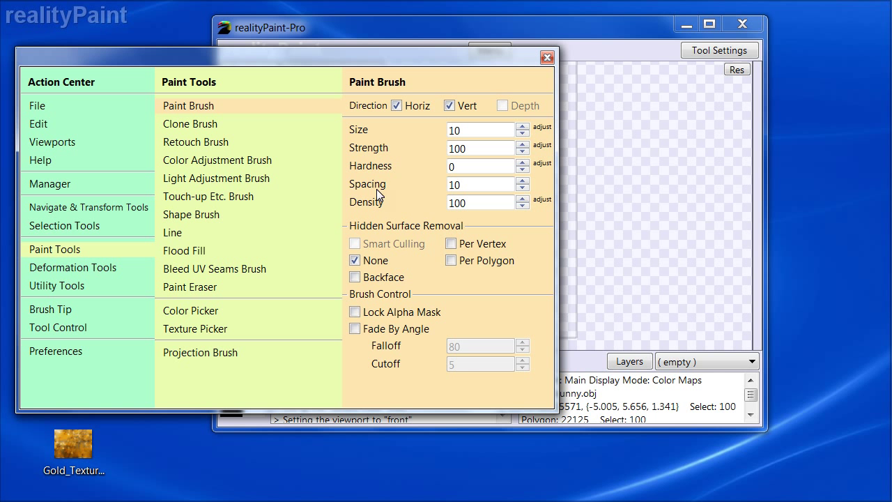
left_click(354, 329)
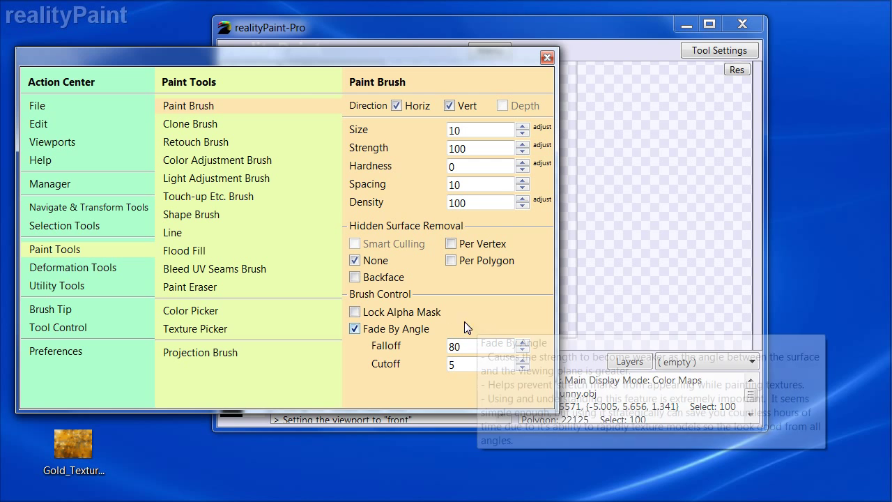
left_click(547, 57)
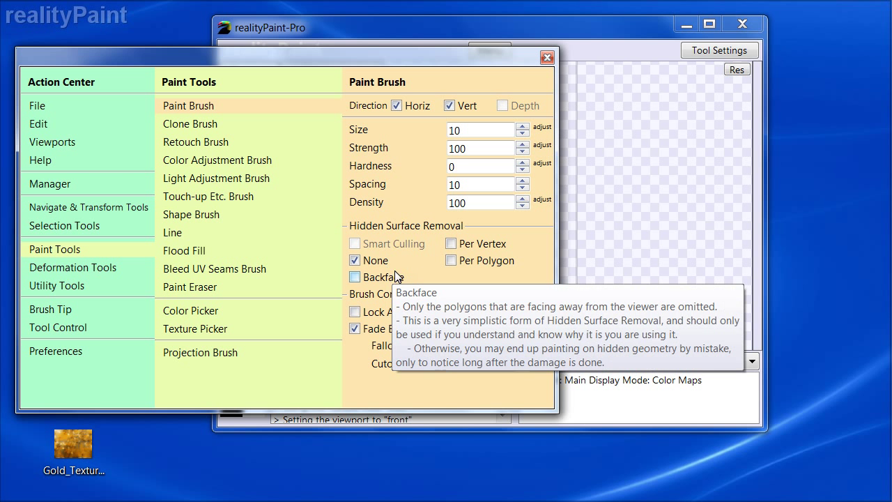
left_click(546, 57)
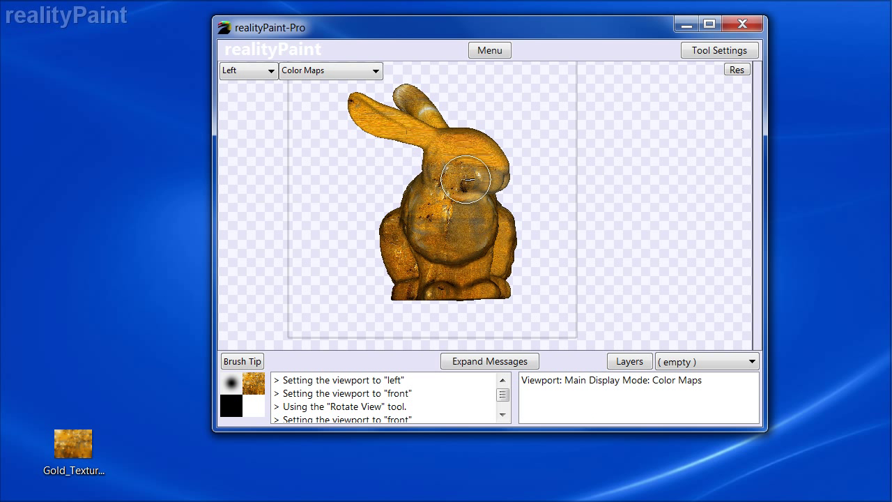
- Paint gold over the bunny's head, ears and chest from the left view
left_click_drag(466, 179, 449, 106)
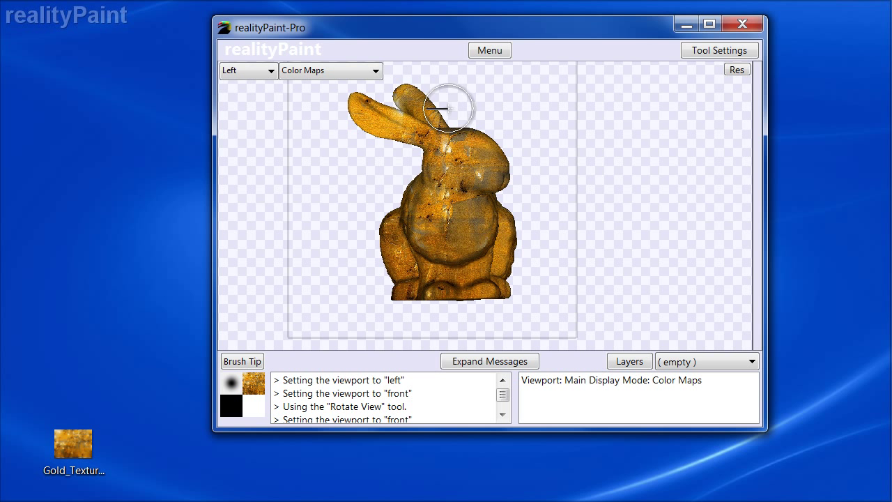
left_click_drag(446, 108, 515, 250)
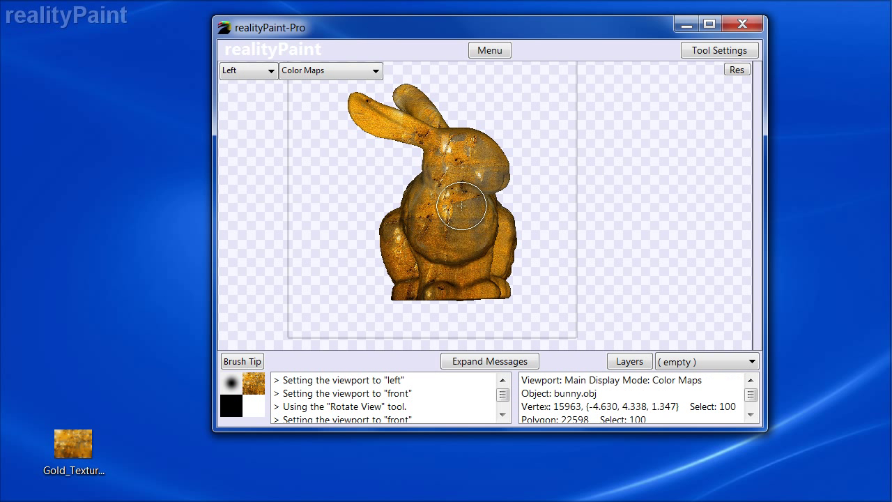
left_click_drag(461, 206, 468, 212)
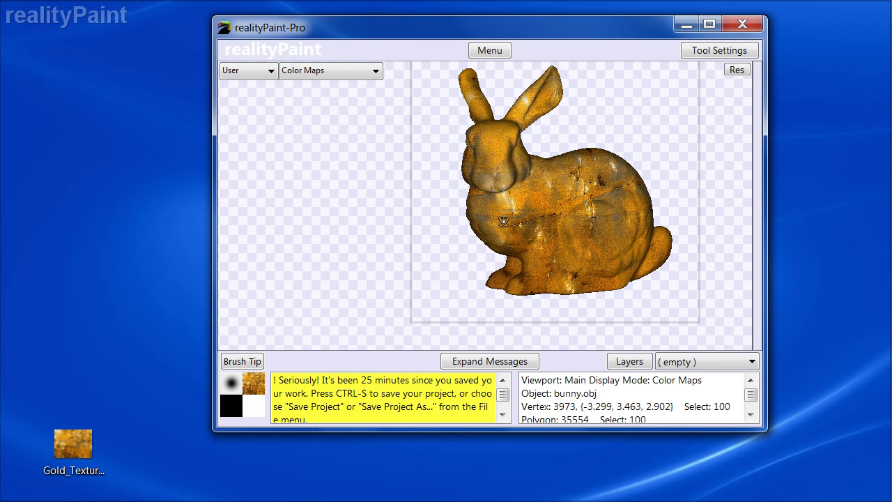
- Check the coverage from the left and other angles, ending on the top view
left_click(248, 70)
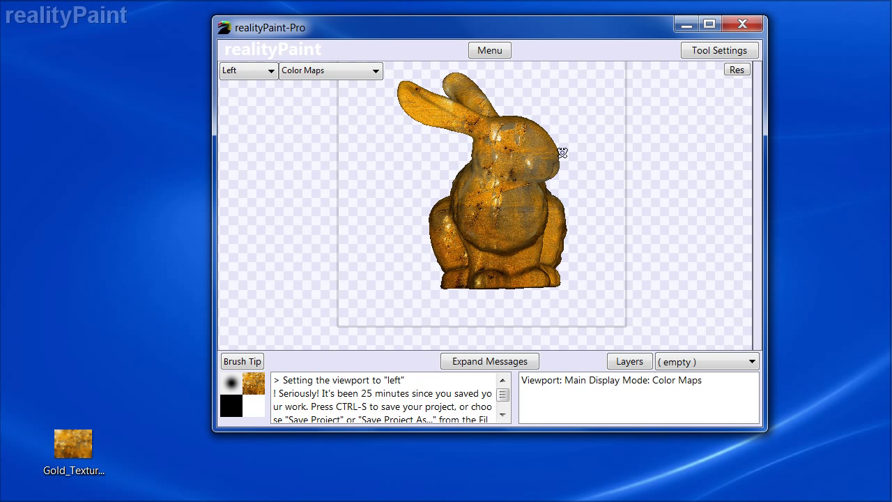
mouse_move(568, 159)
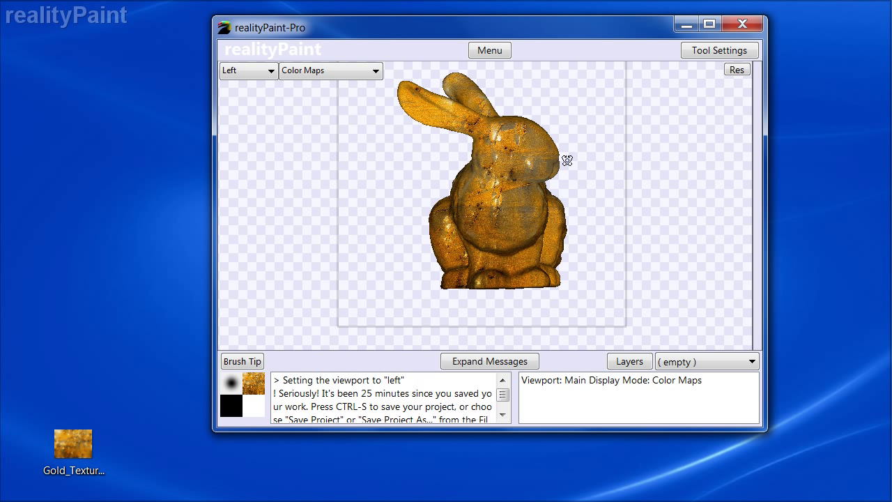
left_click(248, 70)
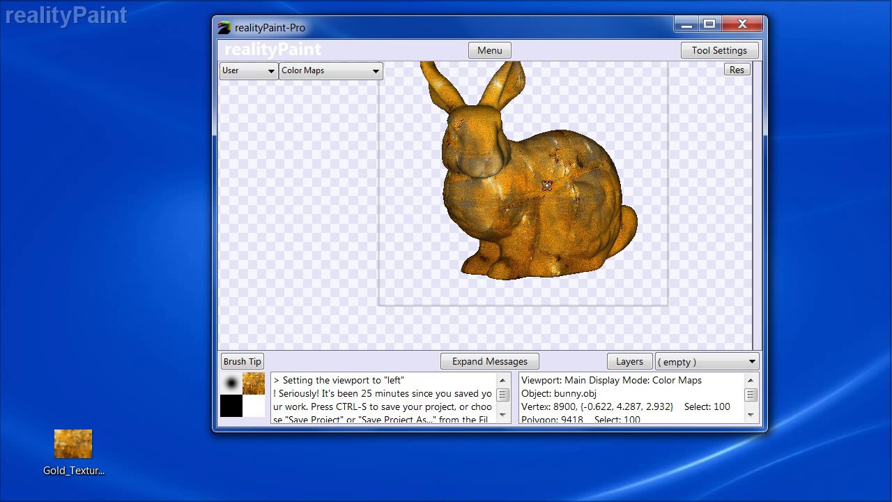
left_click(248, 69)
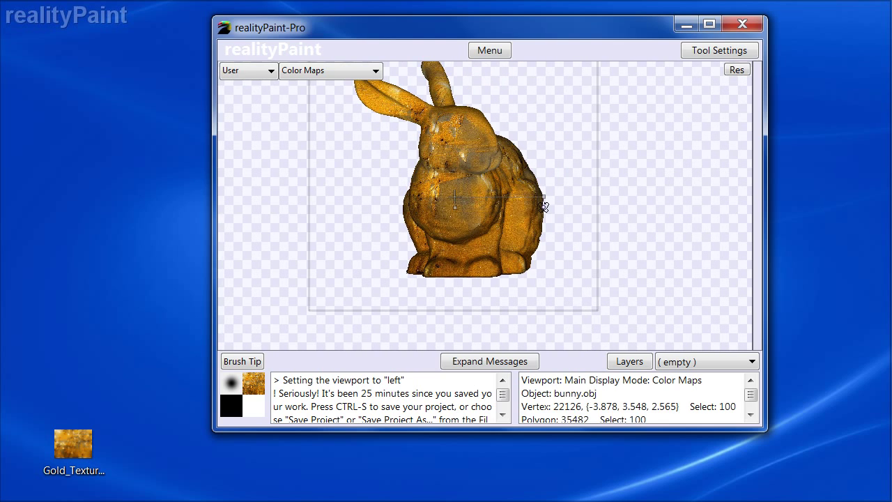
left_click(248, 70)
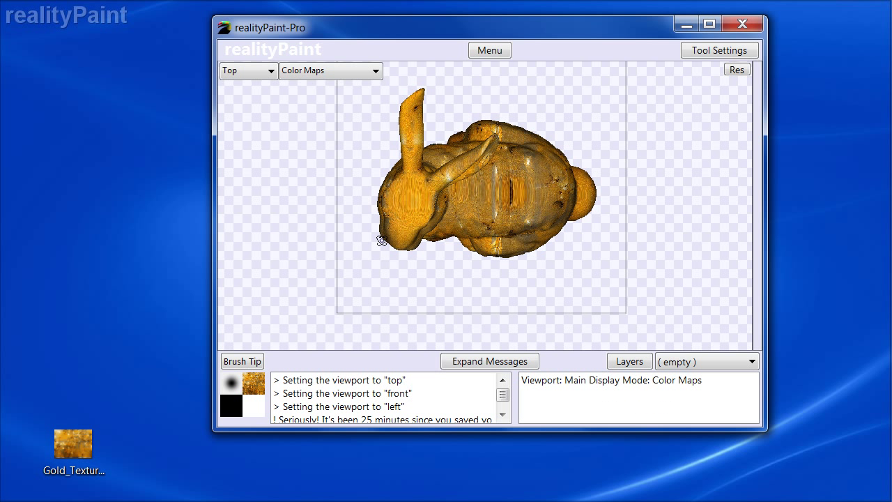
- Brush gold over the bunny's ear and back in the Top viewport, then return to the brush settings
left_click(411, 201)
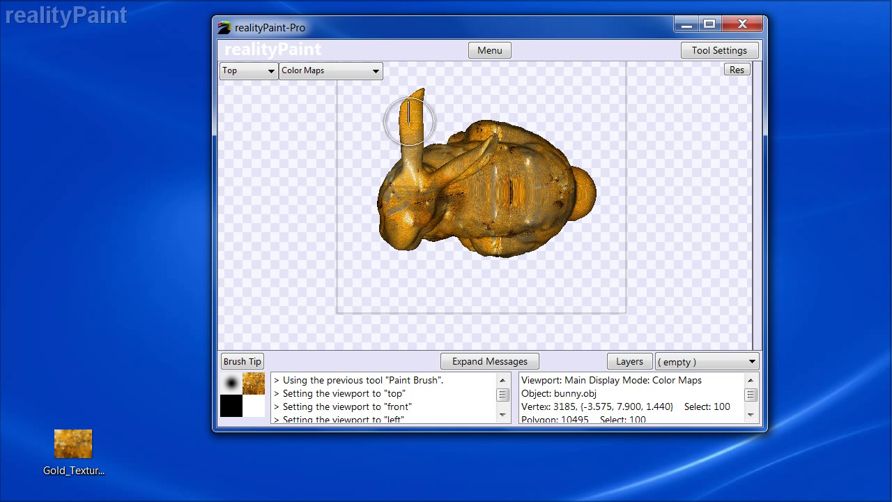
left_click_drag(410, 123, 509, 181)
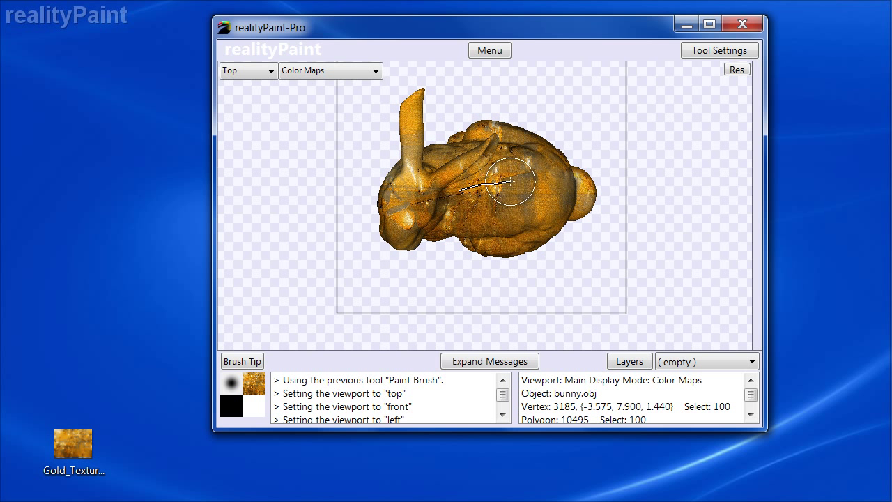
left_click_drag(507, 181, 584, 128)
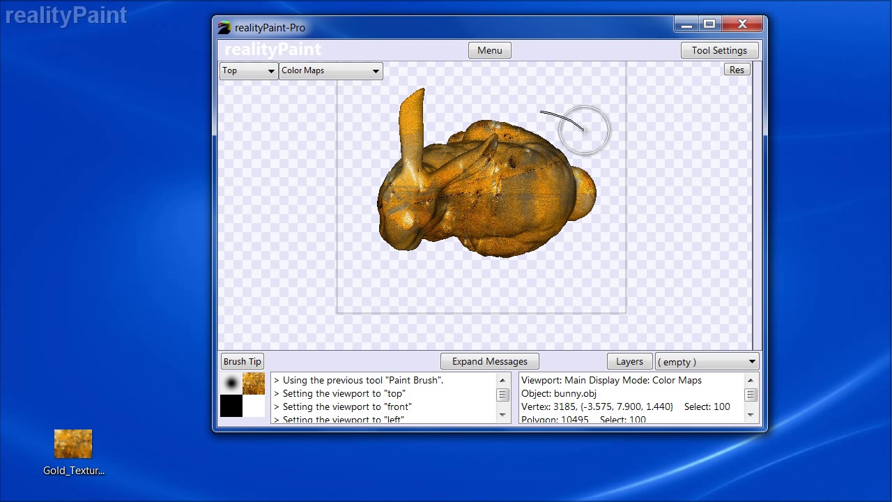
mouse_move(364, 167)
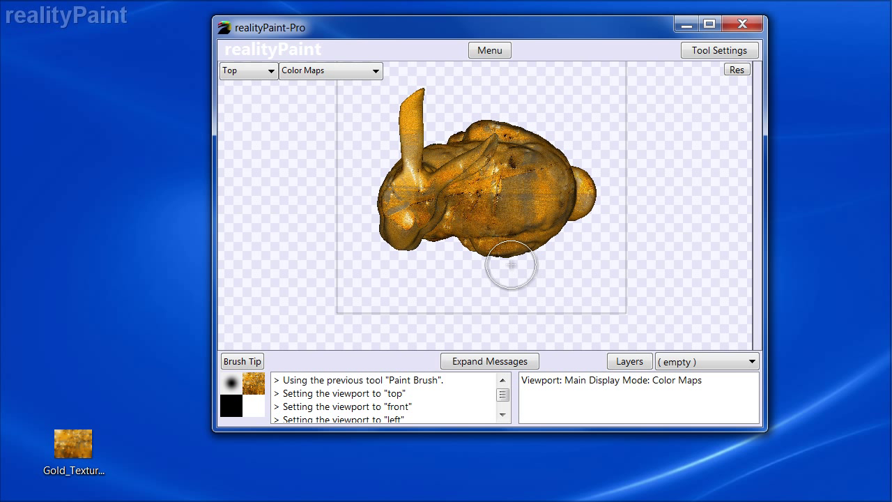
mouse_move(505, 270)
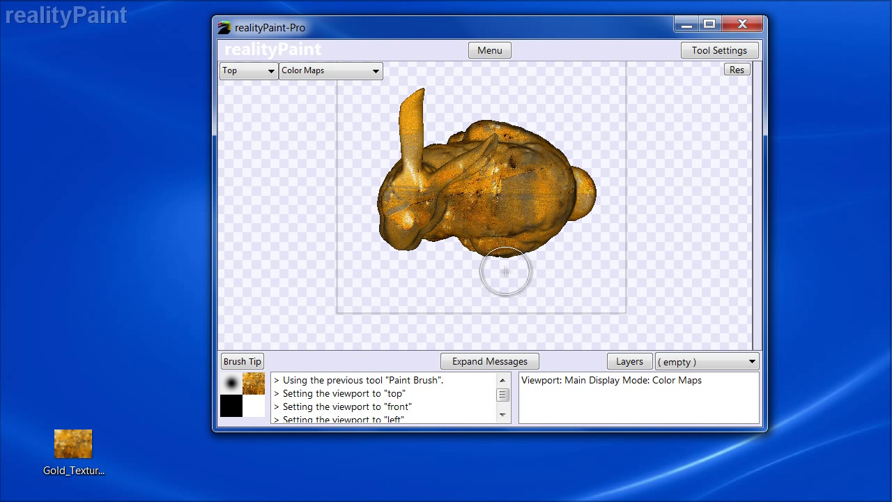
left_click(248, 70)
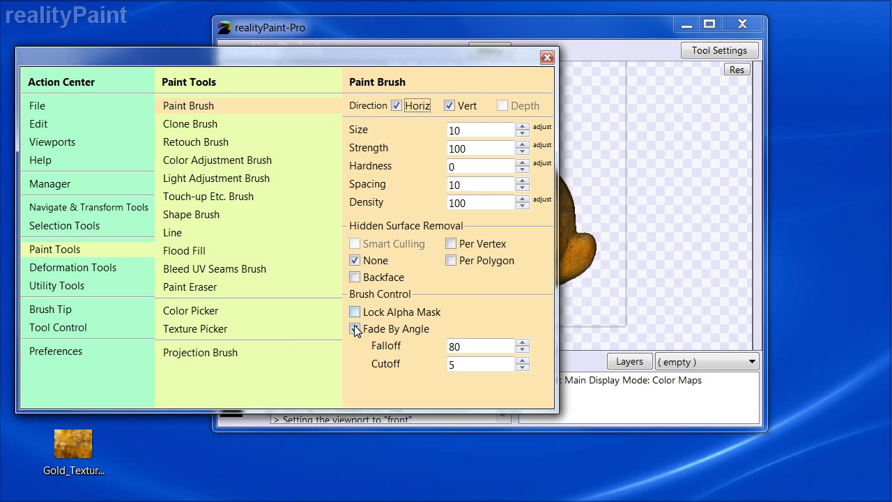
left_click(546, 57)
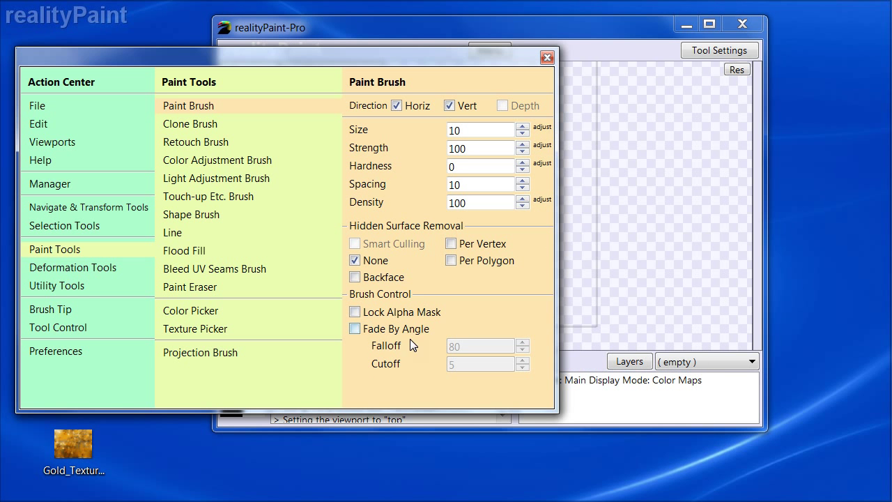
left_click(546, 57)
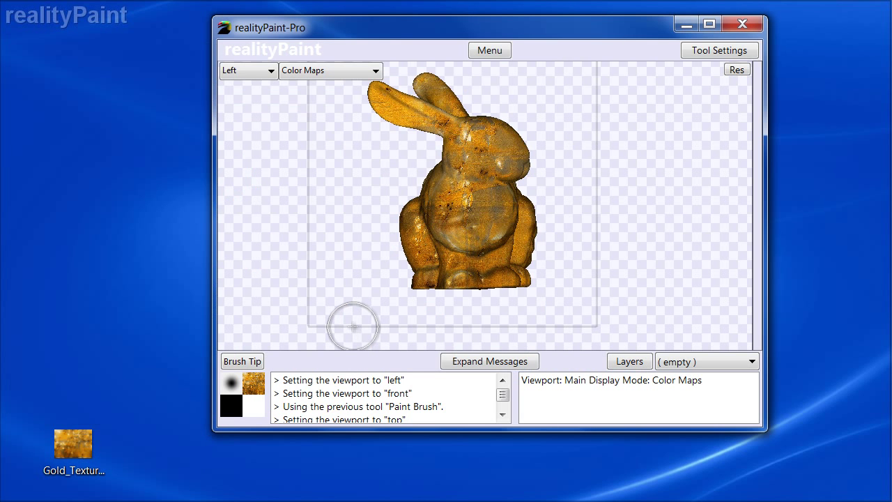
left_click(248, 69)
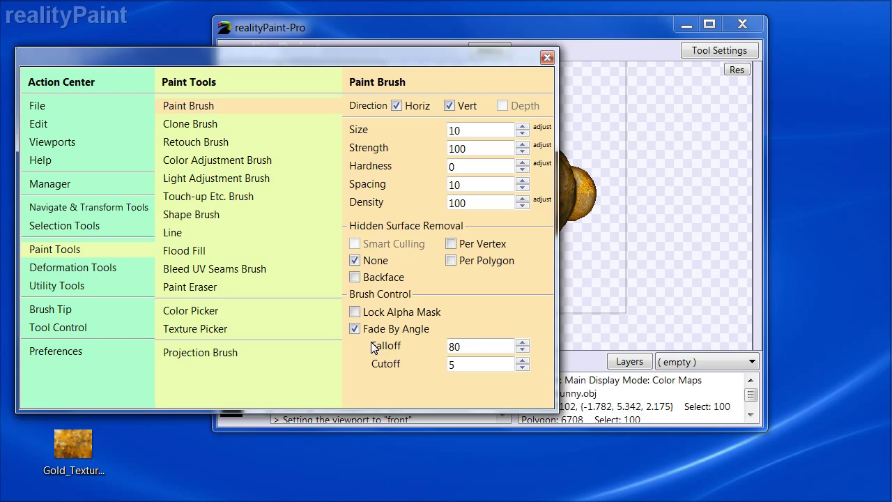
left_click(546, 57)
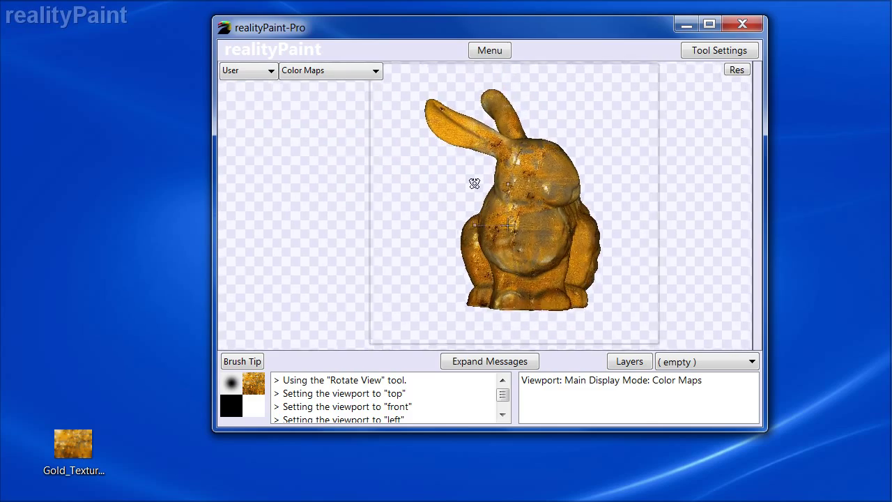
- Orbit and zoom around the gilded bunny to check texture coverage, ending in the Front viewport
left_click_drag(474, 184, 398, 230)
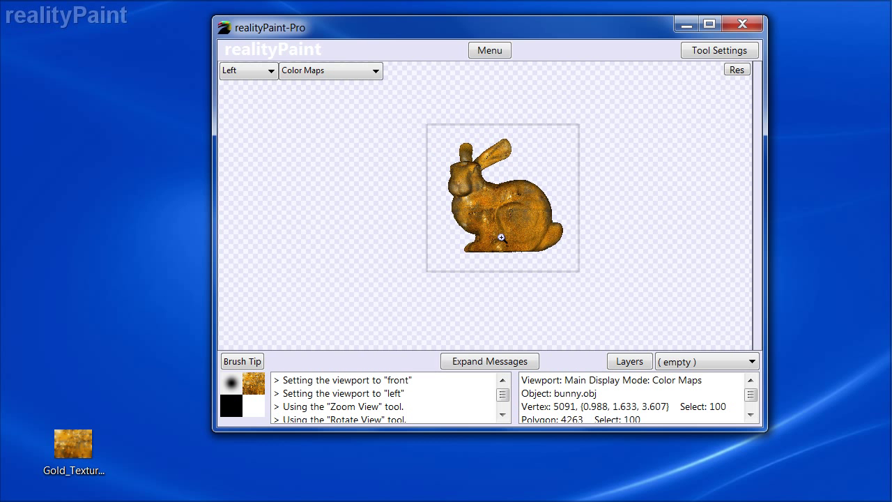
left_click(248, 69)
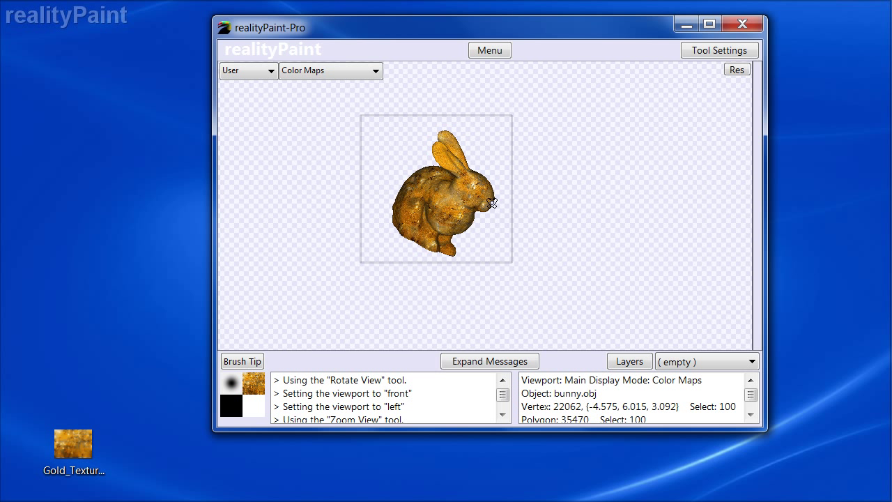
left_click(248, 70)
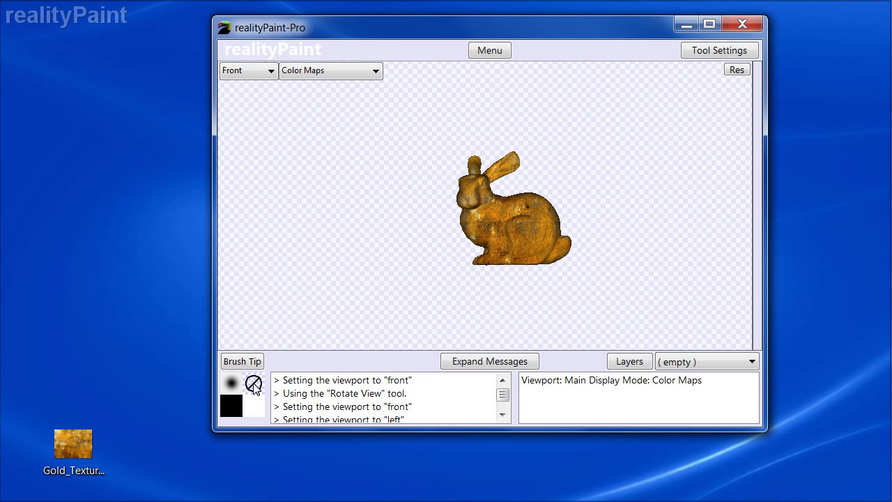
- Delete the bunny's Color.PNG image map via the Manager so no map is applied
left_click(489, 50)
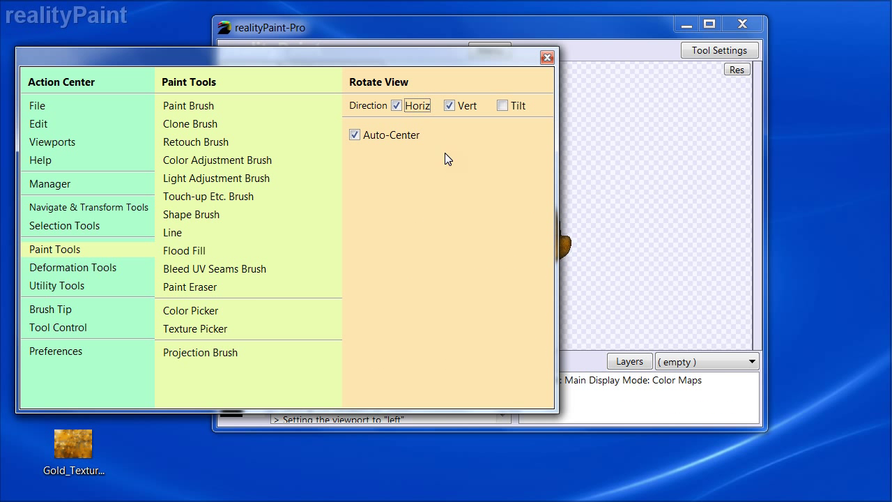
left_click(51, 184)
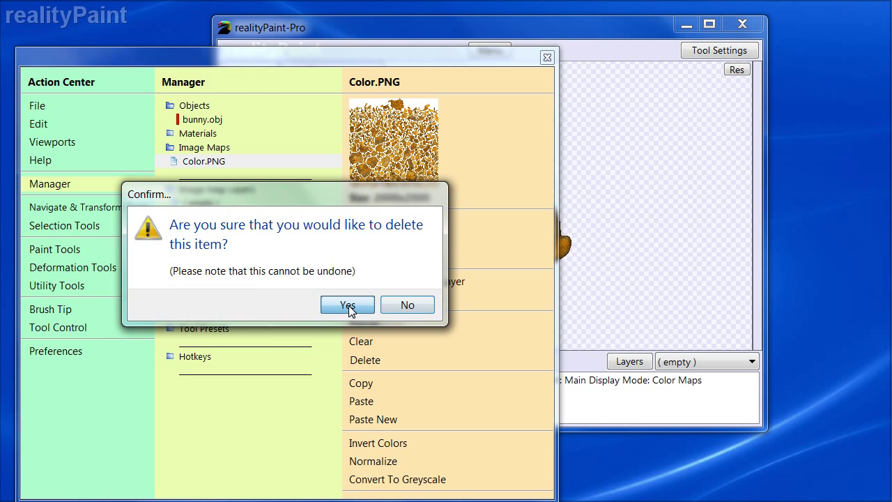
left_click(347, 304)
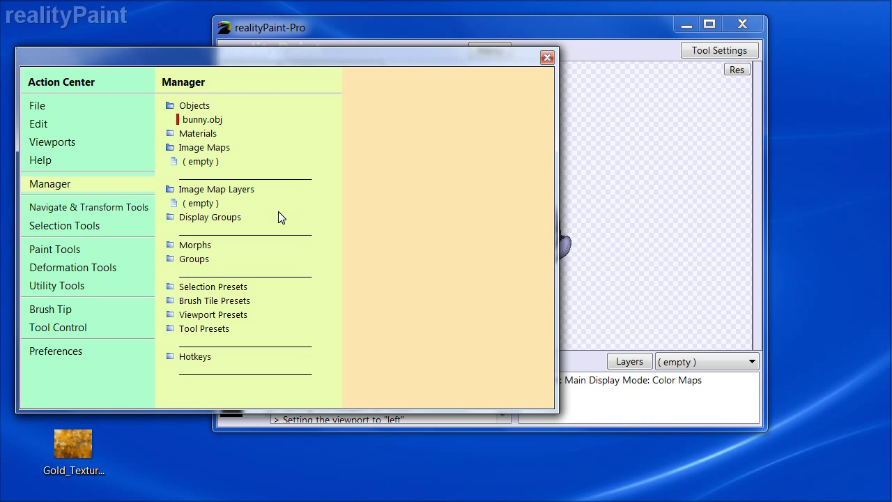
left_click(547, 57)
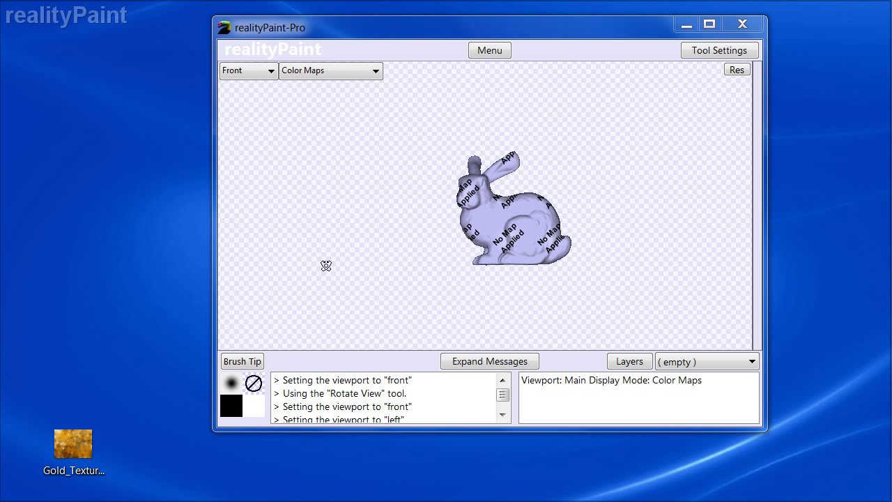
mouse_move(427, 123)
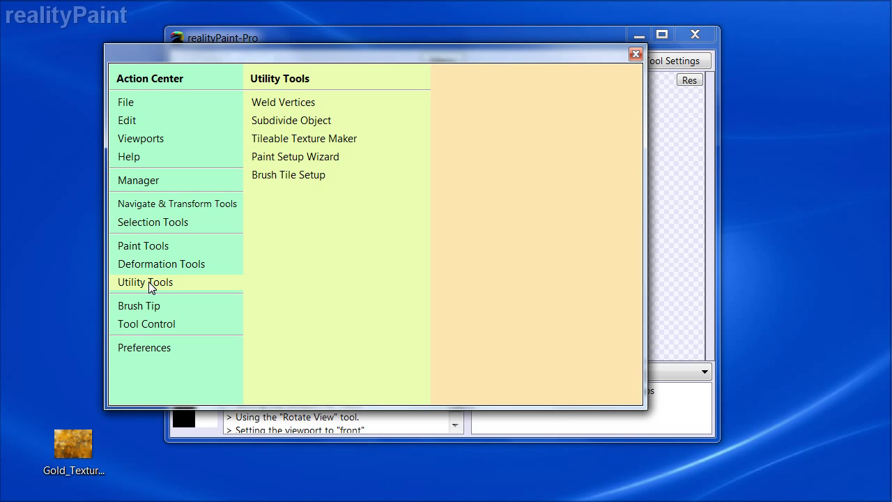
- Run the Paint Setup Wizard for a blank 2000x2000 color map with Auto-UV mapping and confirm
left_click(295, 156)
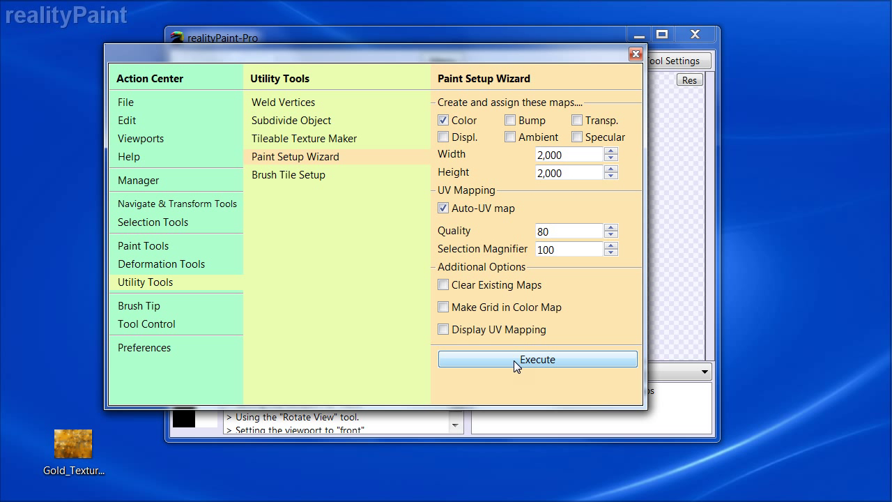
left_click(537, 359)
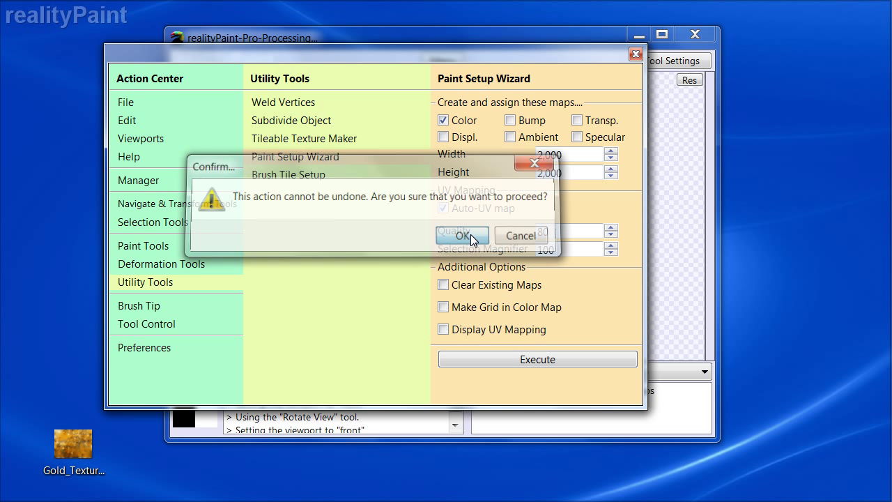
left_click(457, 236)
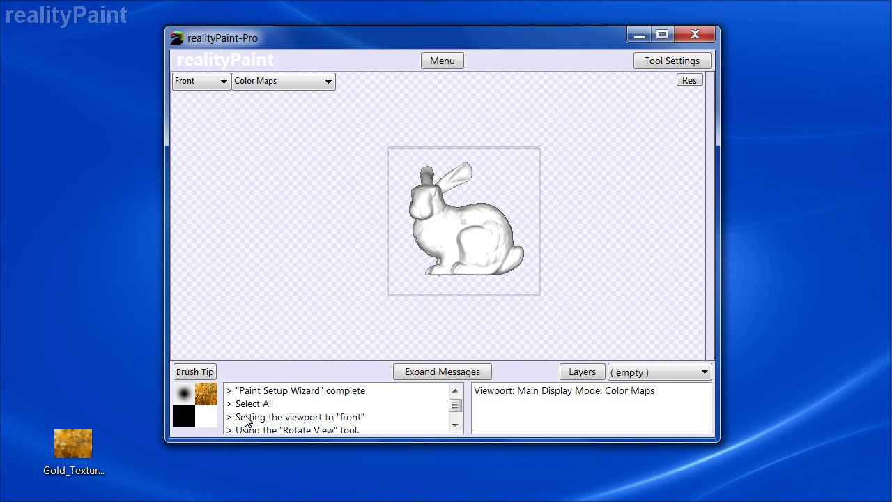
mouse_move(419, 163)
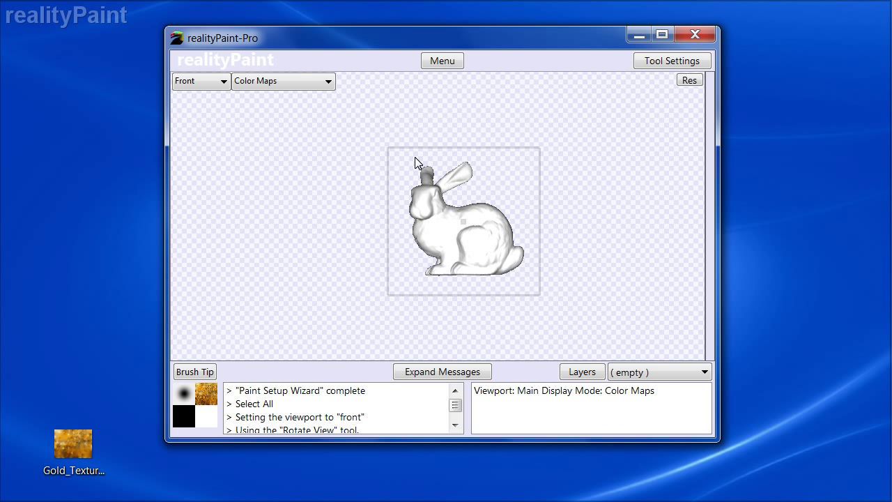
- Bring up Brush Tile Setup showing fixed-plane projection auto-aligned to the viewport
left_click(442, 61)
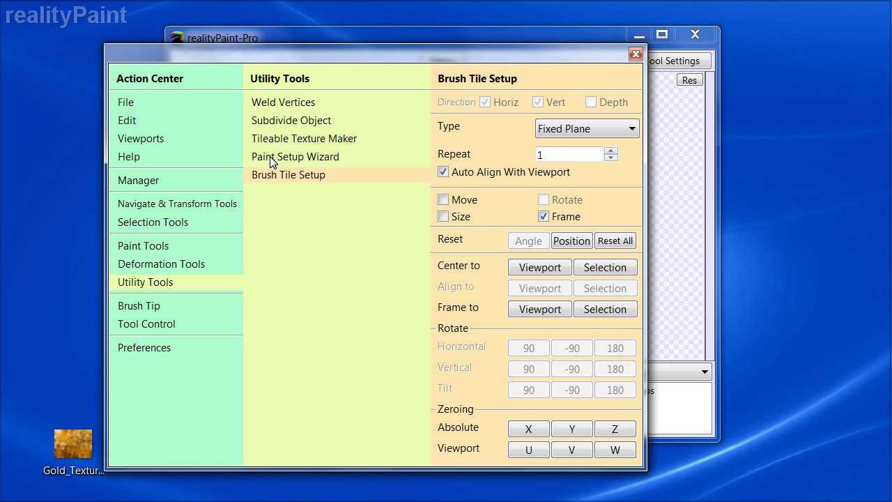
left_click(585, 128)
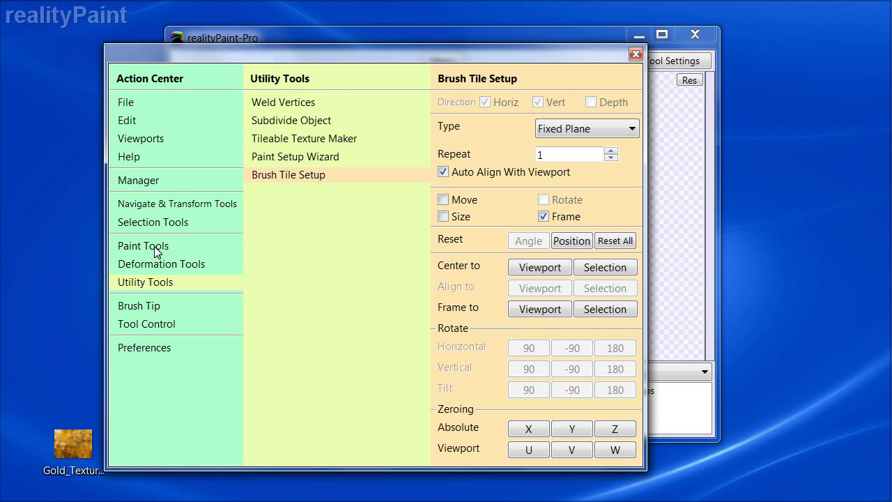
- Choose the Paint Brush with Fade By Angle off and paint gold over the bunny's front
left_click(142, 245)
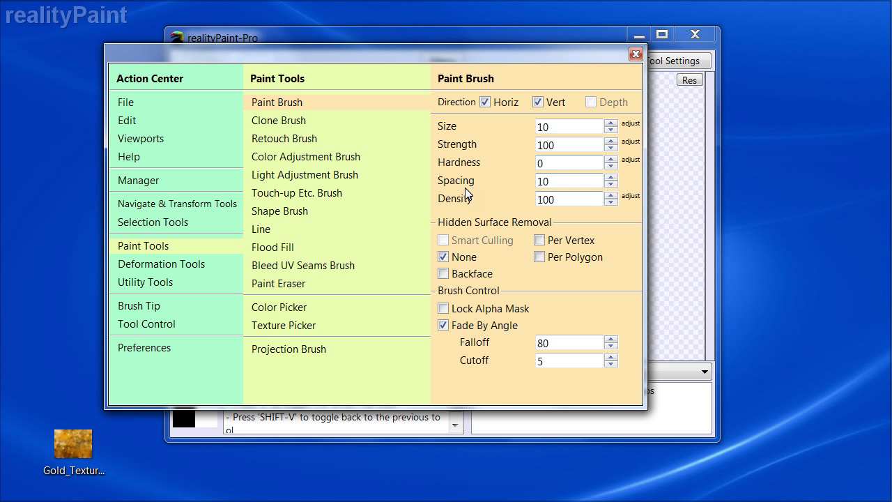
left_click(443, 325)
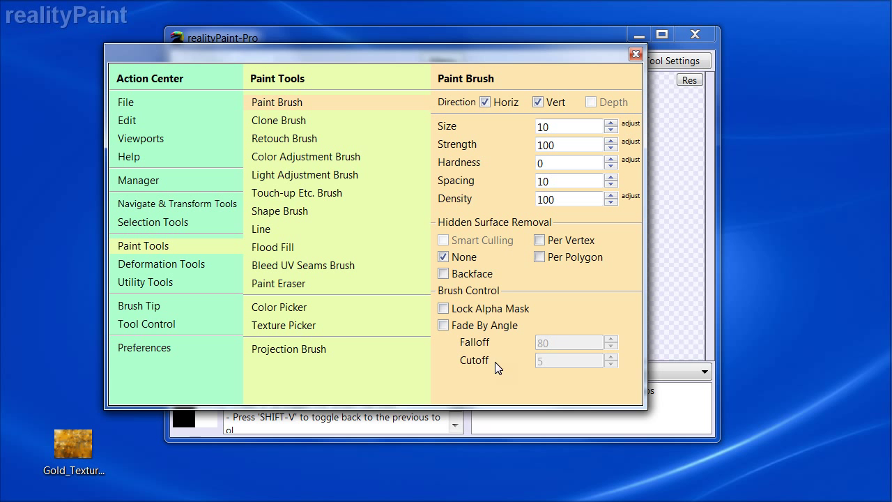
left_click(635, 53)
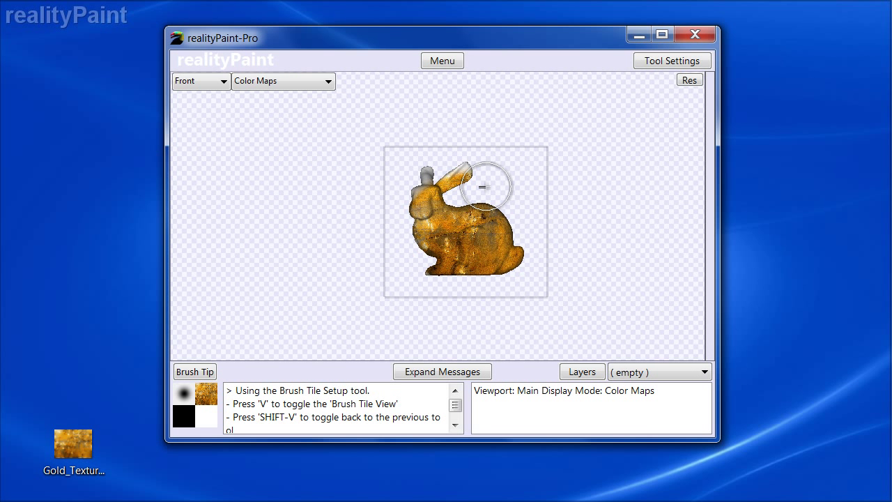
left_click_drag(482, 187, 382, 254)
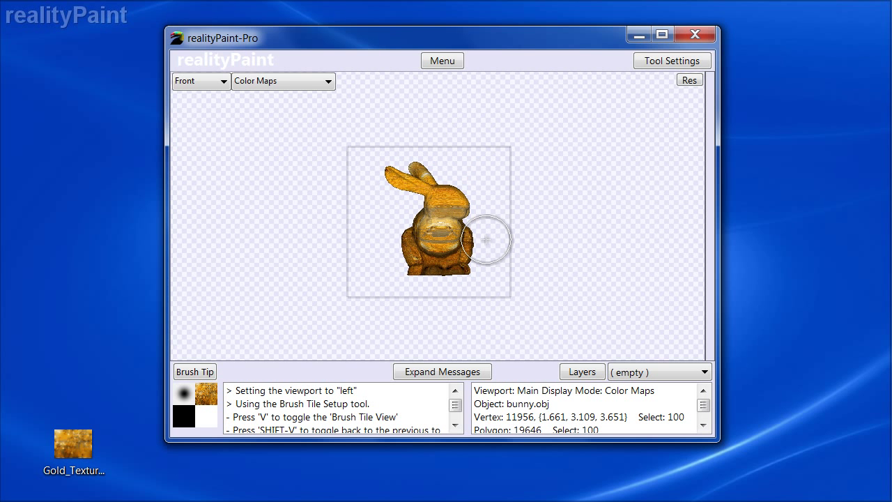
- Paint gold onto the bunny's left side and top, then return to the Front viewport
left_click(442, 61)
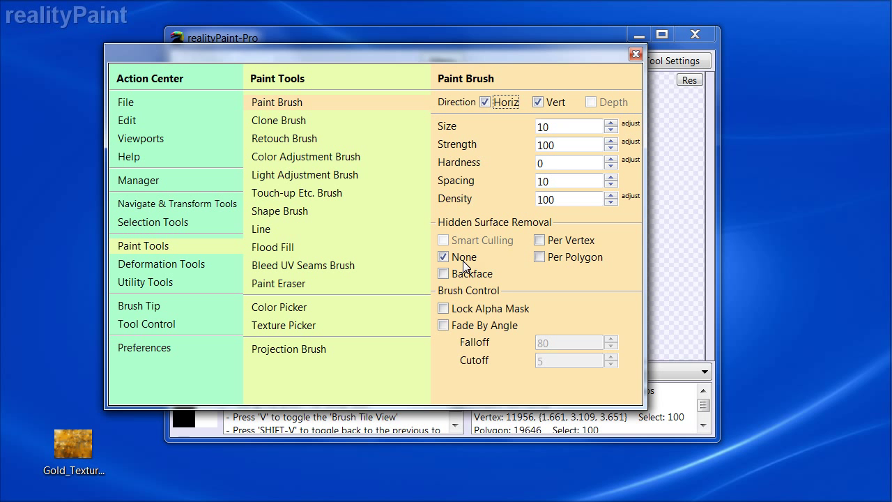
left_click(635, 53)
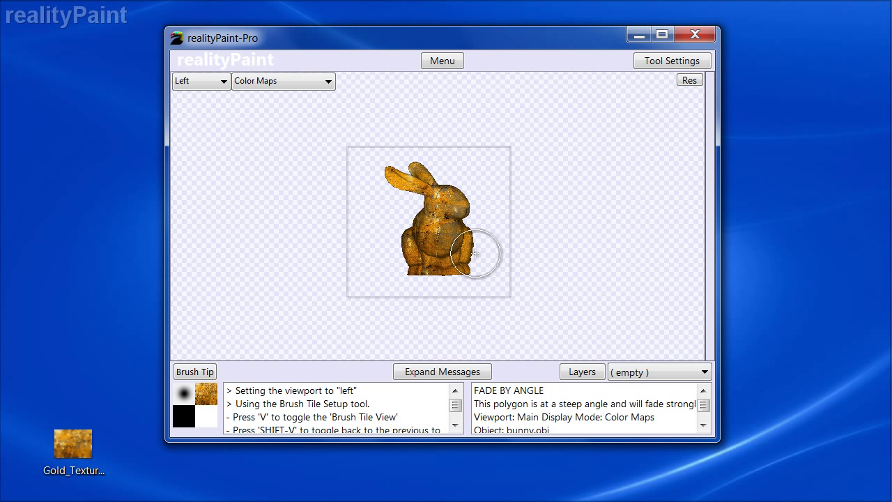
left_click(201, 81)
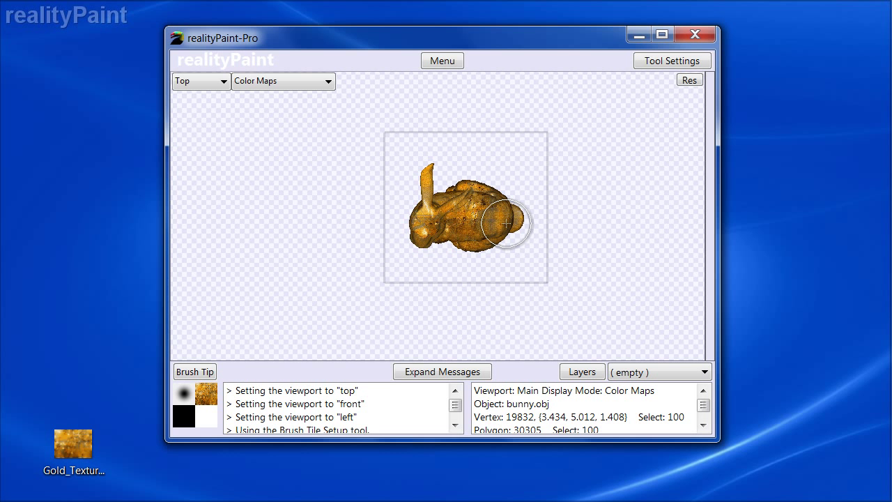
left_click(201, 80)
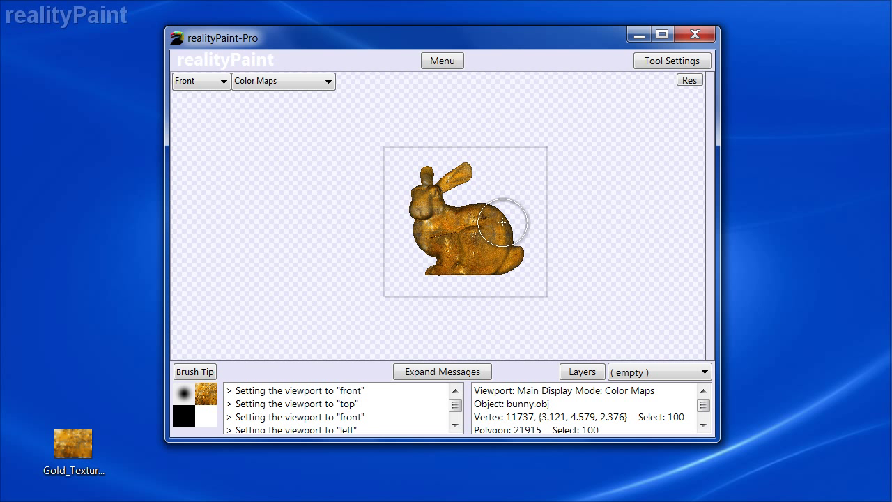